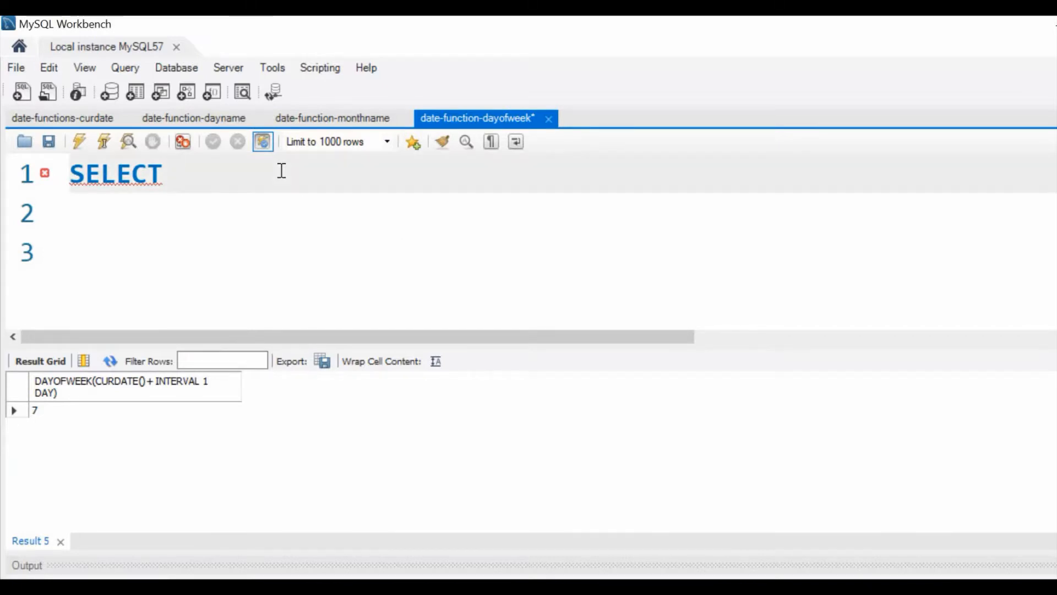
# Run SELECT DAYOFWEEK('2020-09-30'); on line 1, returning 4.
pyautogui.click(188, 174)
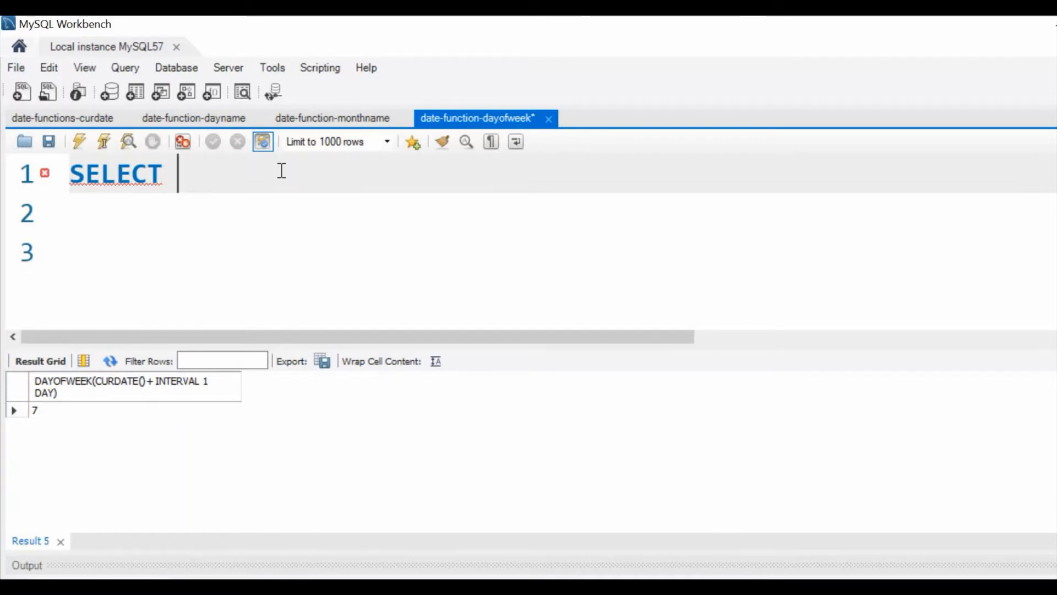
pyautogui.write('DAYO')
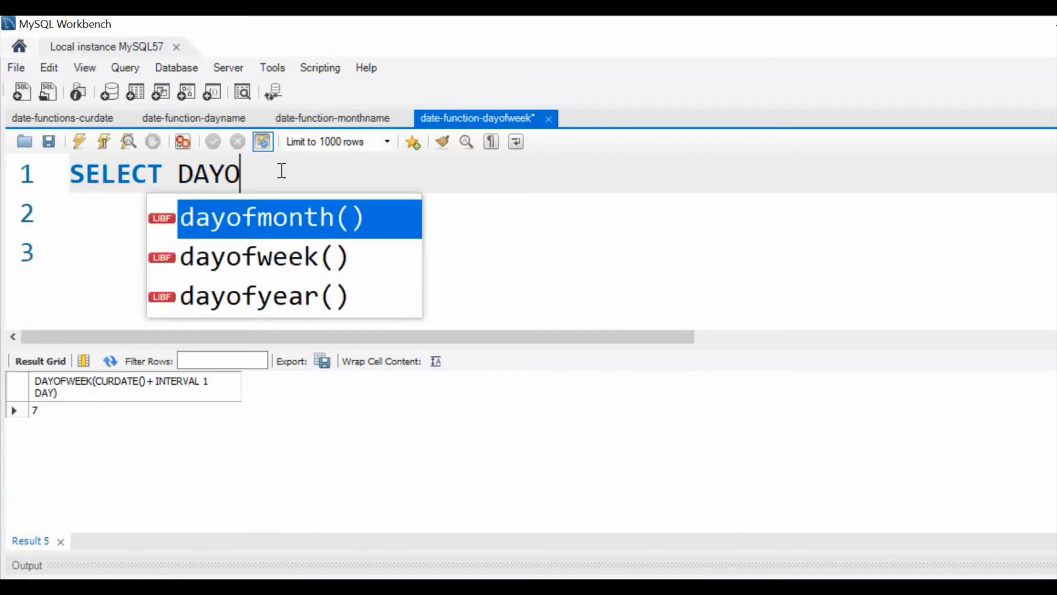
pyautogui.write('F')
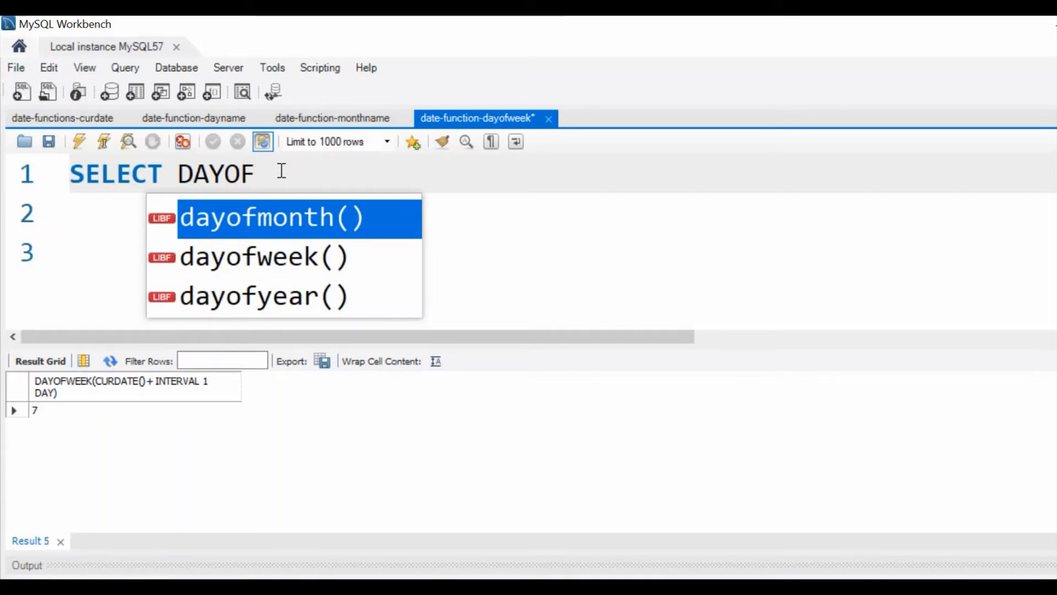
pyautogui.write("WEEK('20")
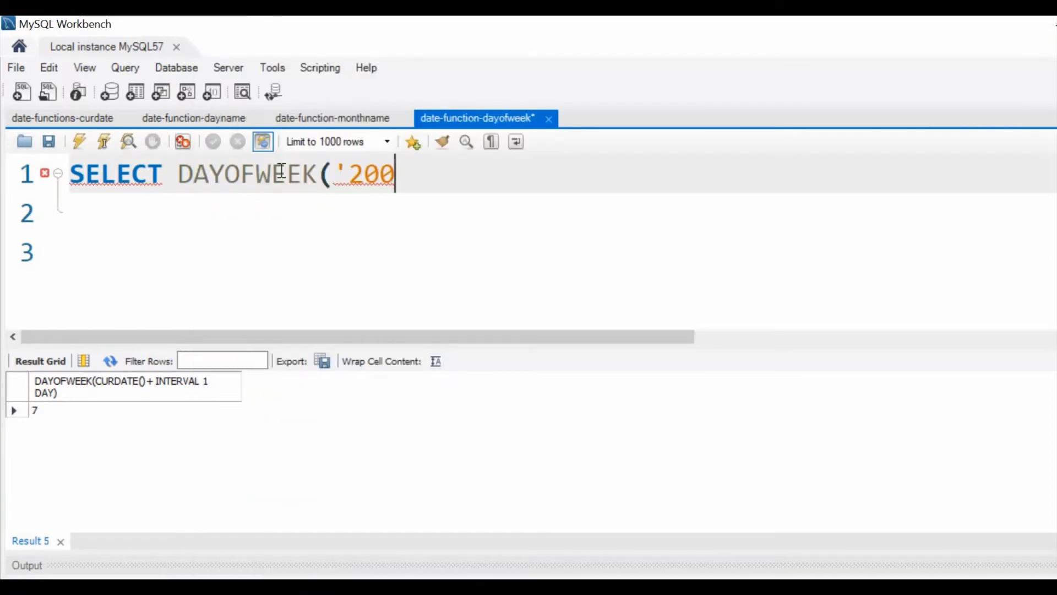
pyautogui.write('0')
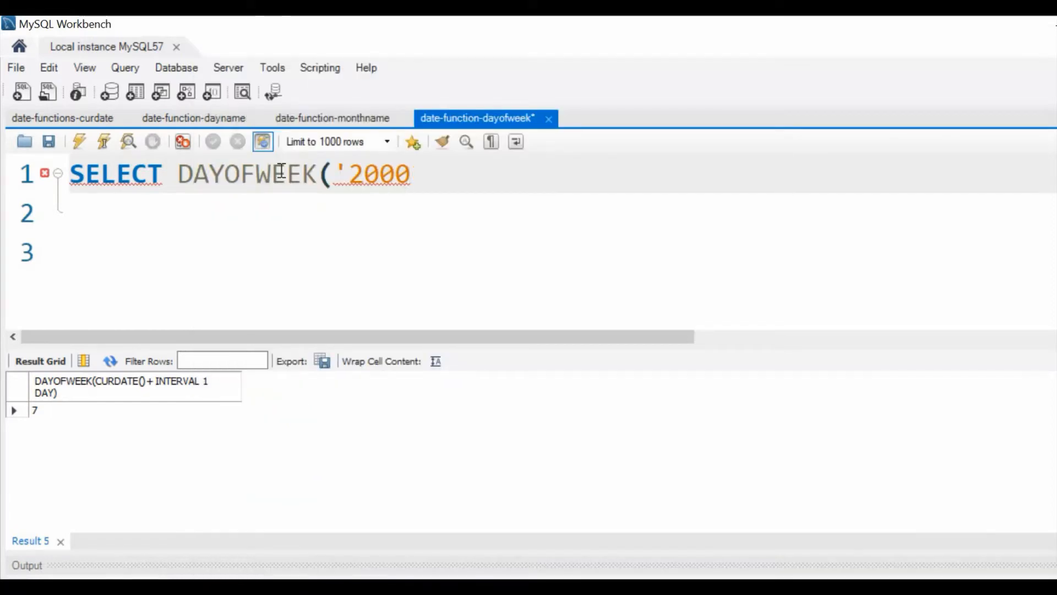
pyautogui.write('20')
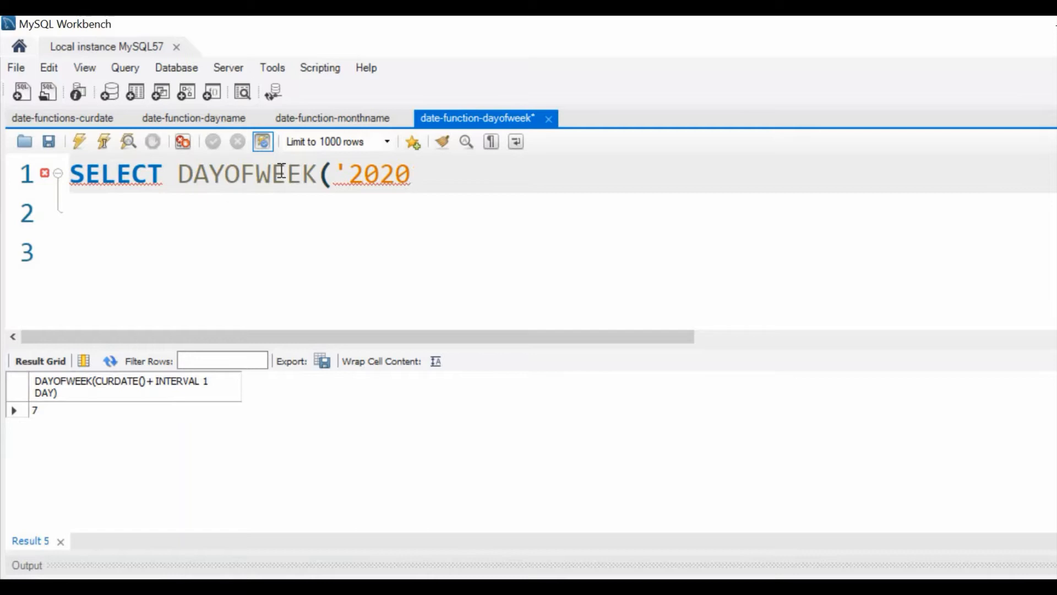
pyautogui.write('-09')
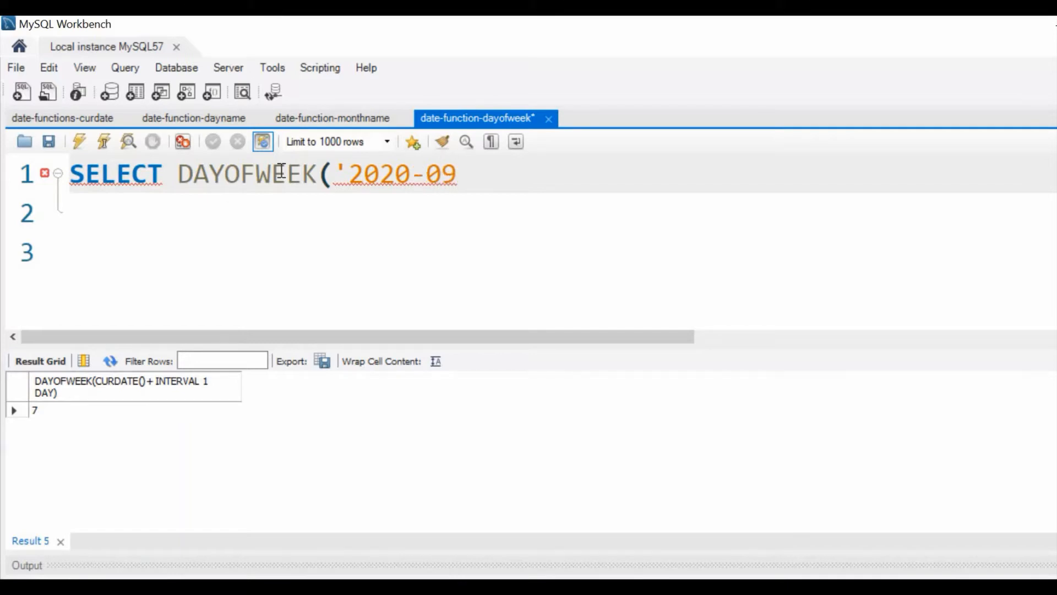
pyautogui.write('-30')
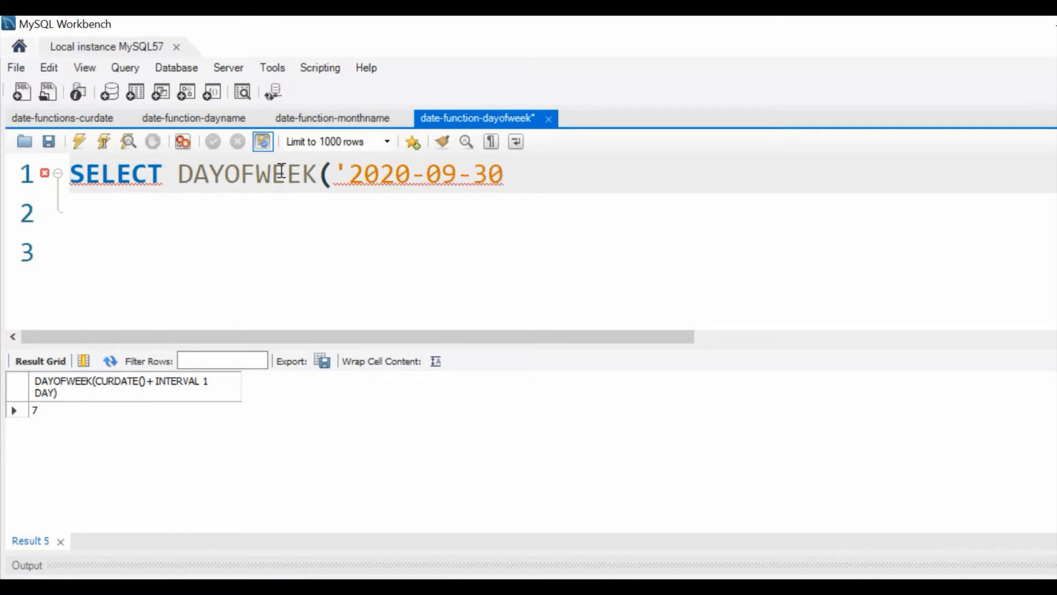
pyautogui.write("');")
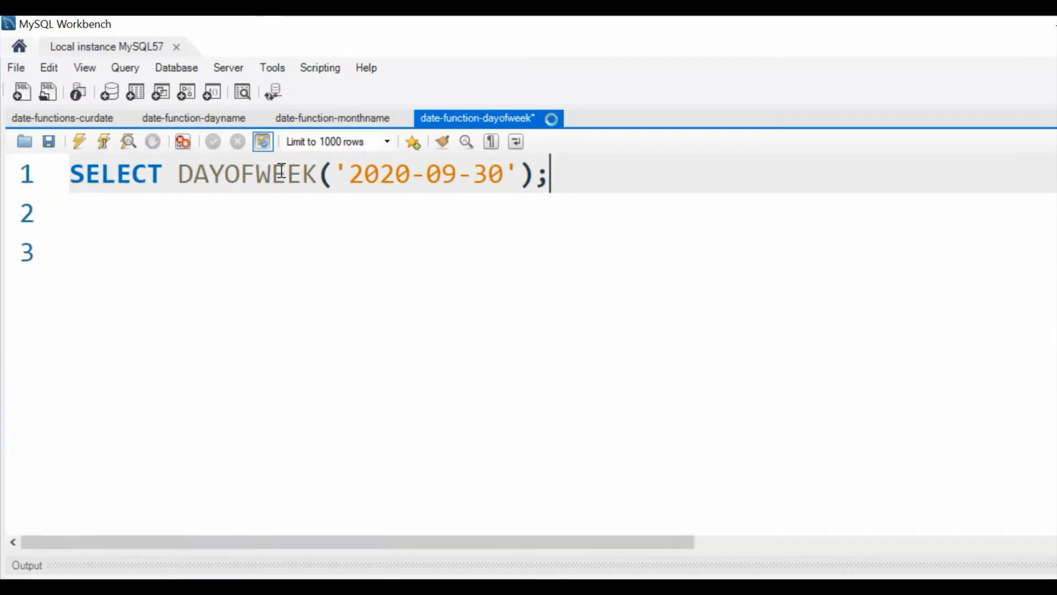
pyautogui.click(78, 142)
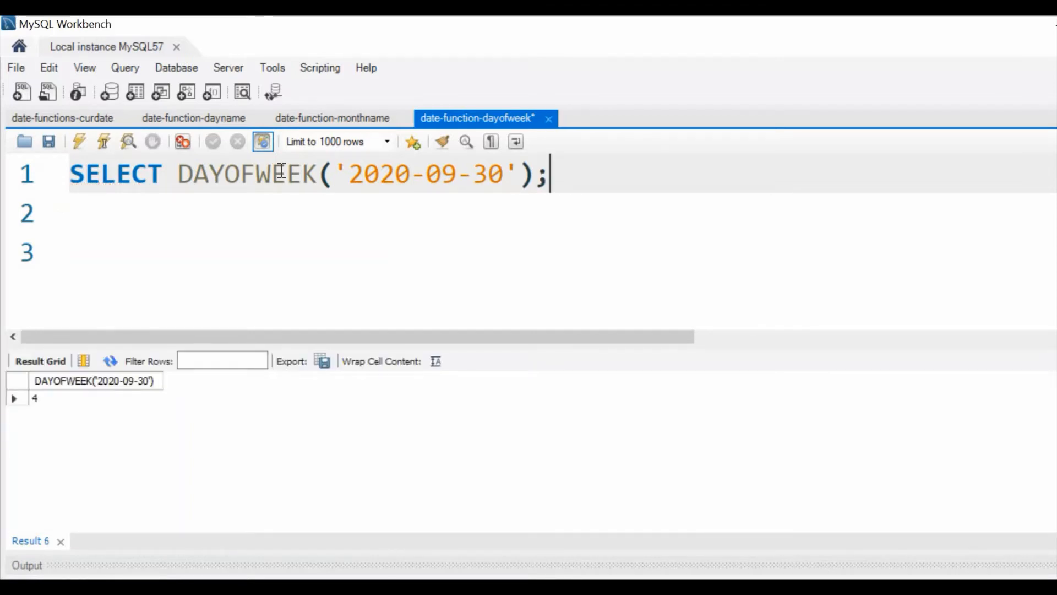
# Run SELECT DAYOFWEEK(CURDATE()); on line 2, returning 6.
pyautogui.press('Return')
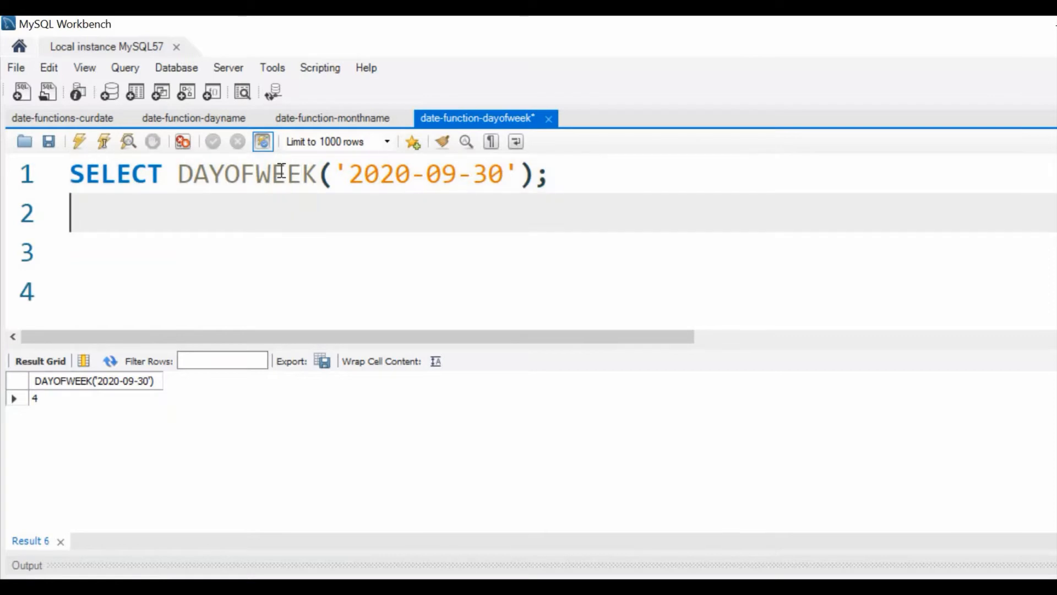
pyautogui.write('SELE')
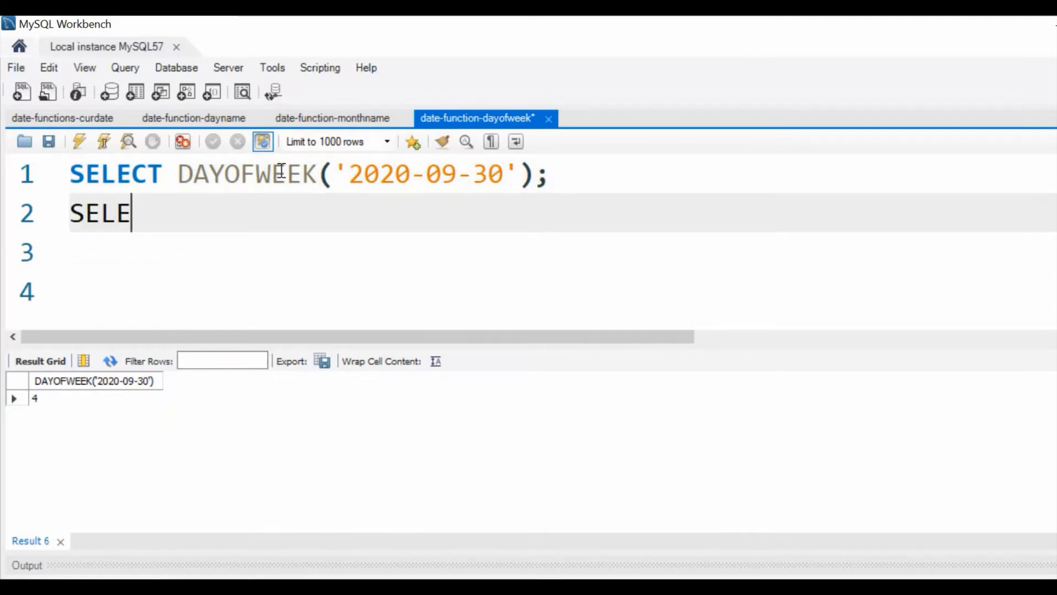
pyautogui.write('CT')
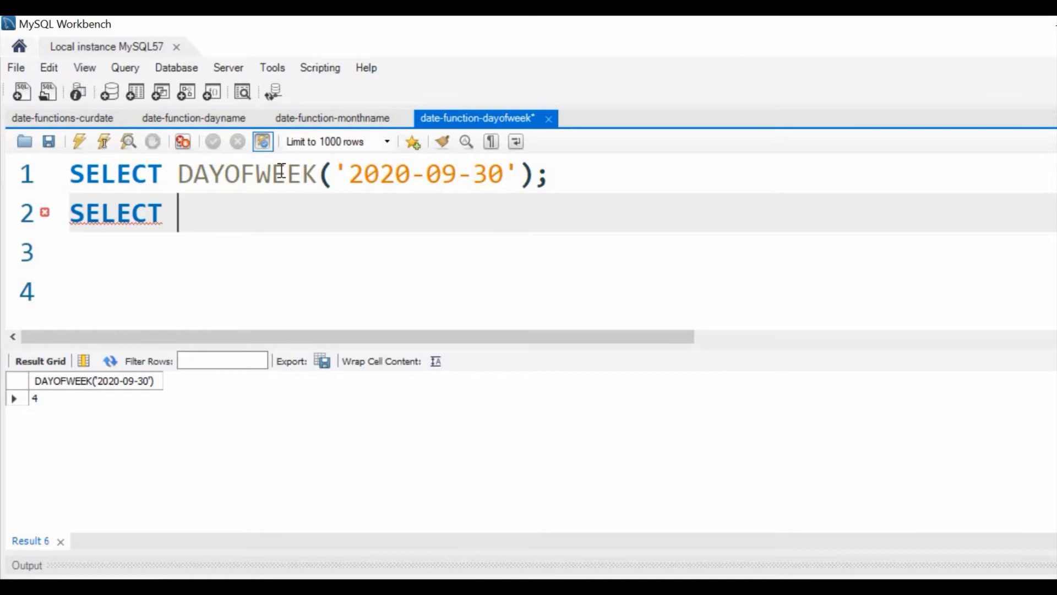
pyautogui.write('DAYOF')
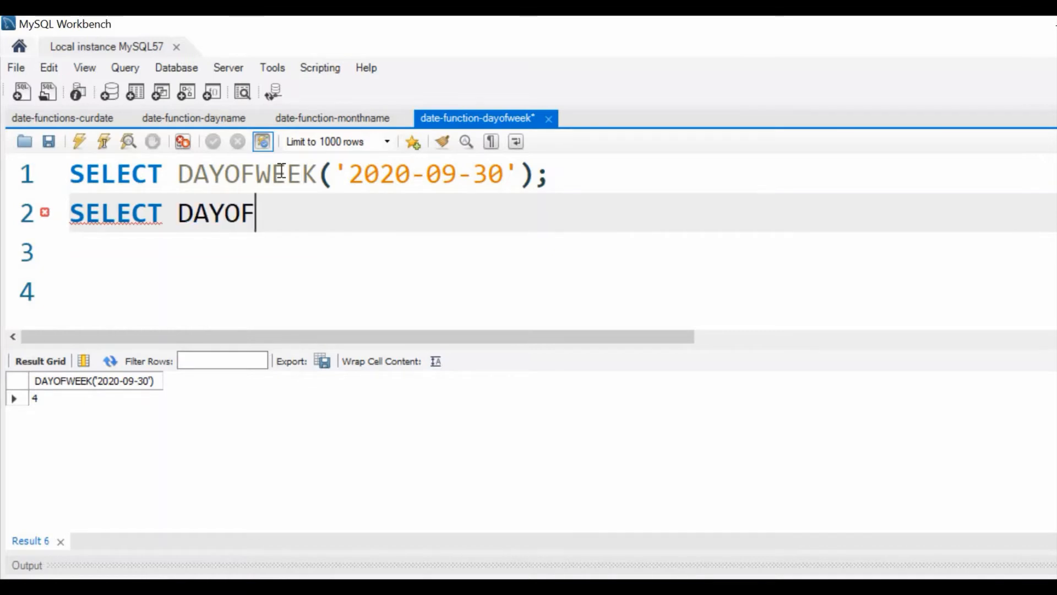
pyautogui.write('WEEK(')
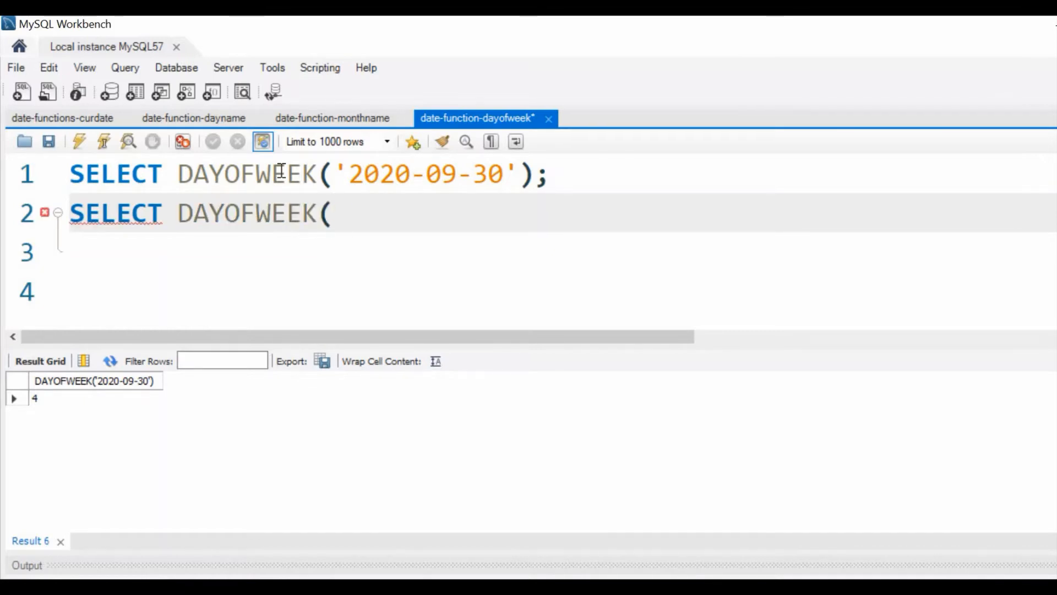
pyautogui.write('CURDATE()')
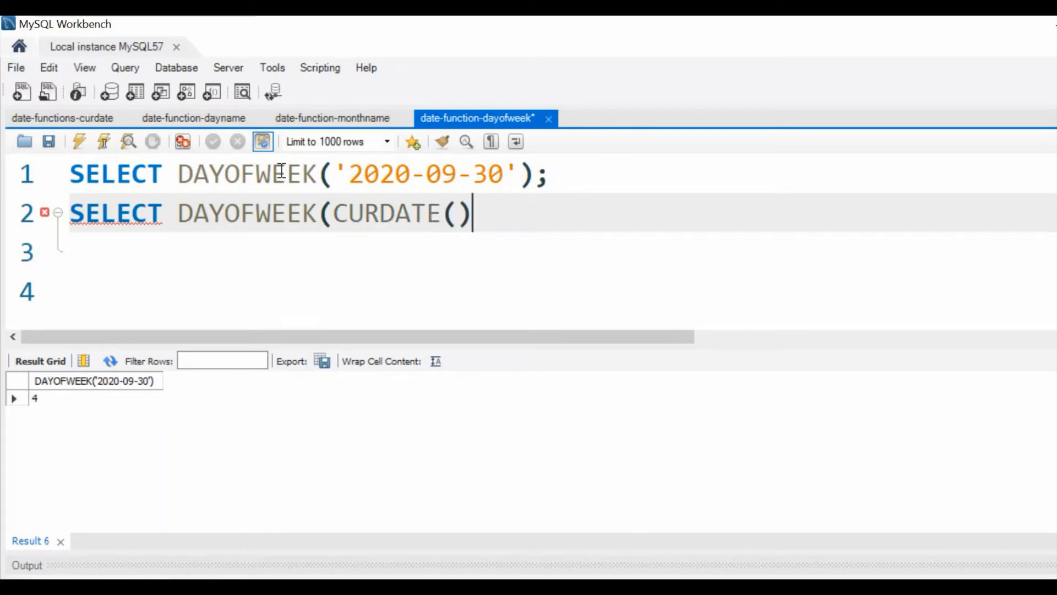
pyautogui.write(';')
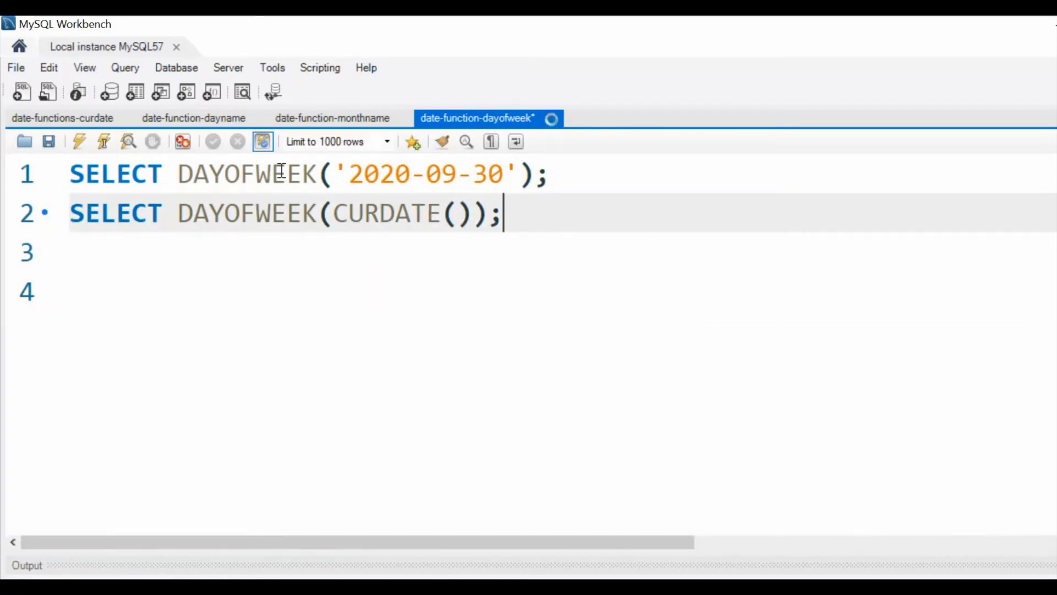
pyautogui.click(78, 142)
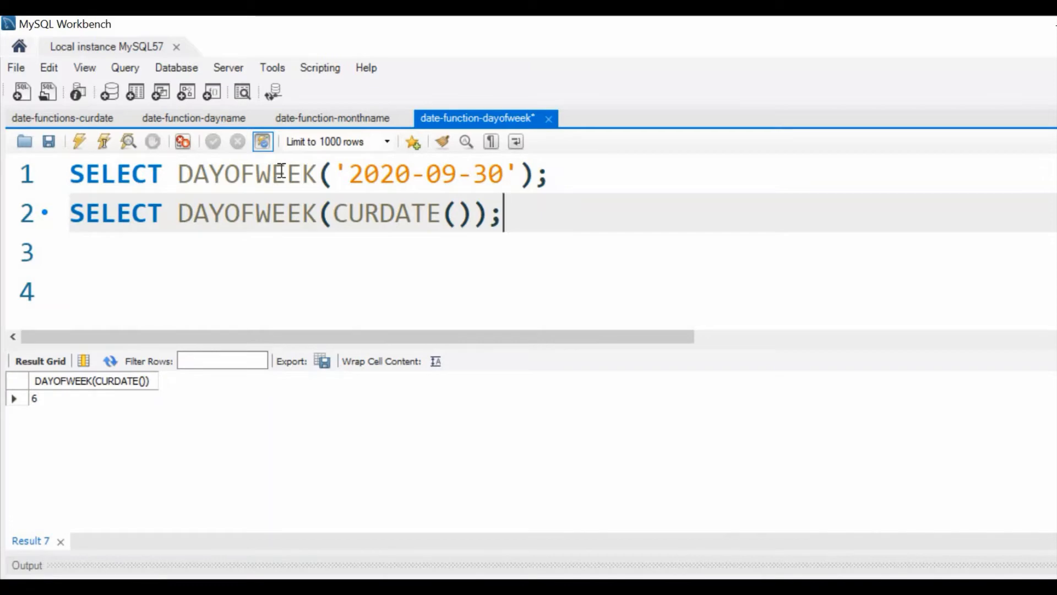
# Run SELECT DAYOFWEEK(NOW()); on line 3, returning 6, and duplicate it onto line 4.
pyautogui.tripleClick(283, 212)
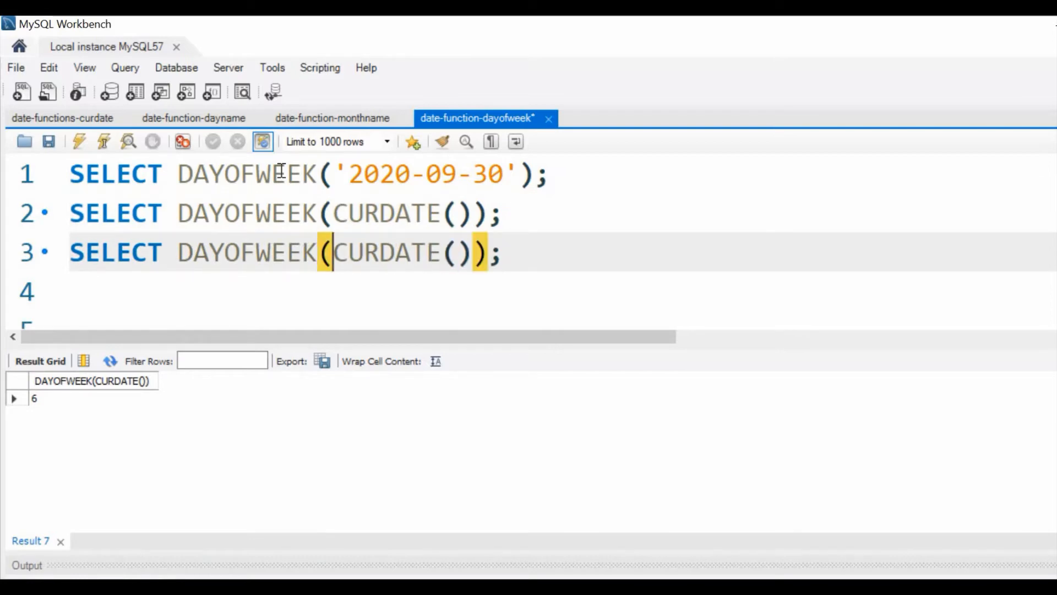
pyautogui.write('NOW')
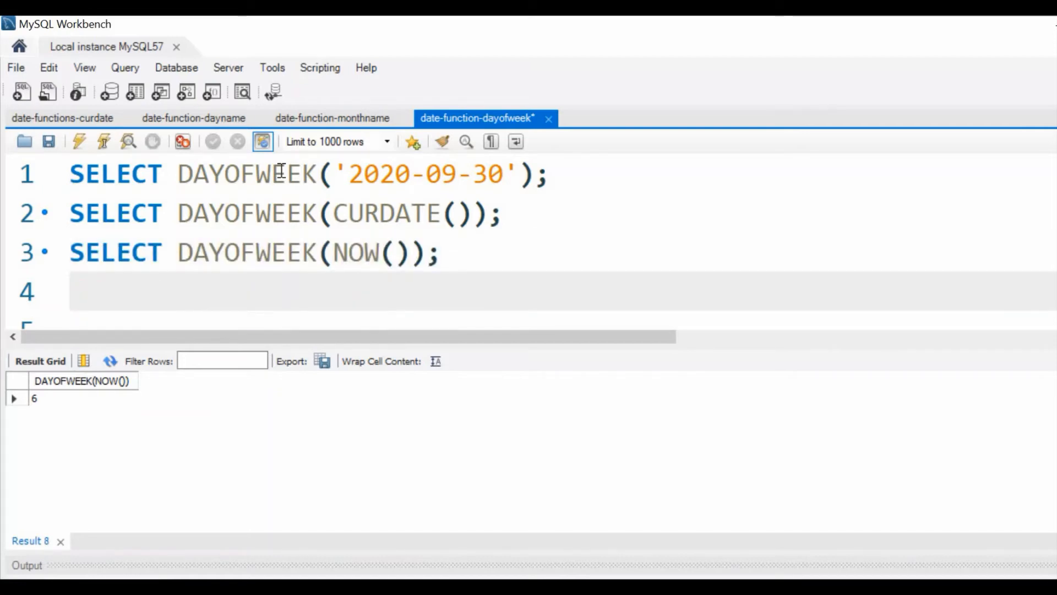
pyautogui.write('SELECT DAYOFWEEK(NOW());')
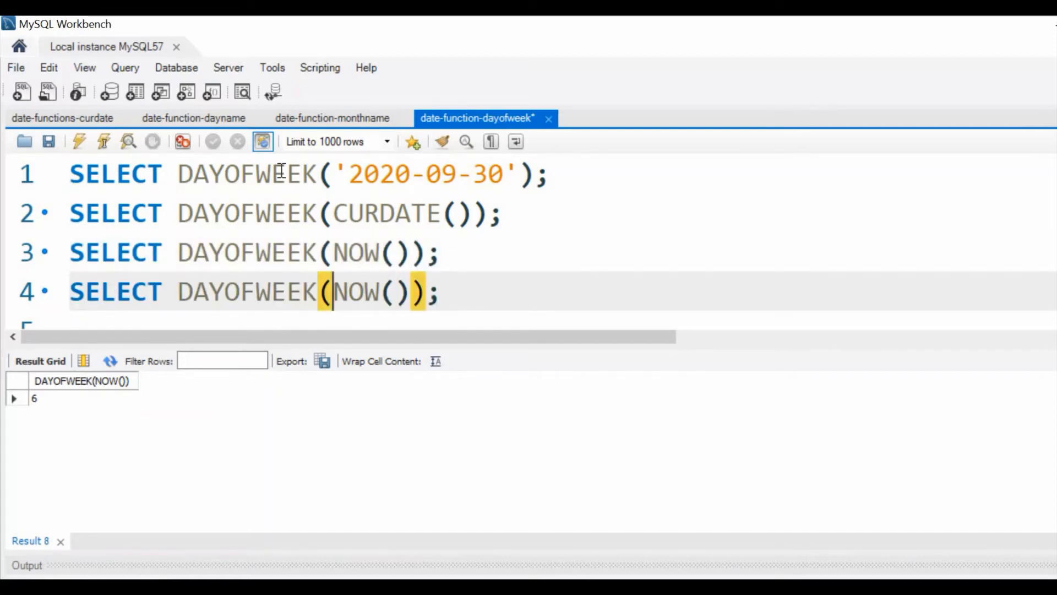
# Run SELECT DAYOFWEEK(CURDATE()- INTERVAL 1 DAY); on line 4, returning 5 for yesterday.
pyautogui.write('CURDATE')
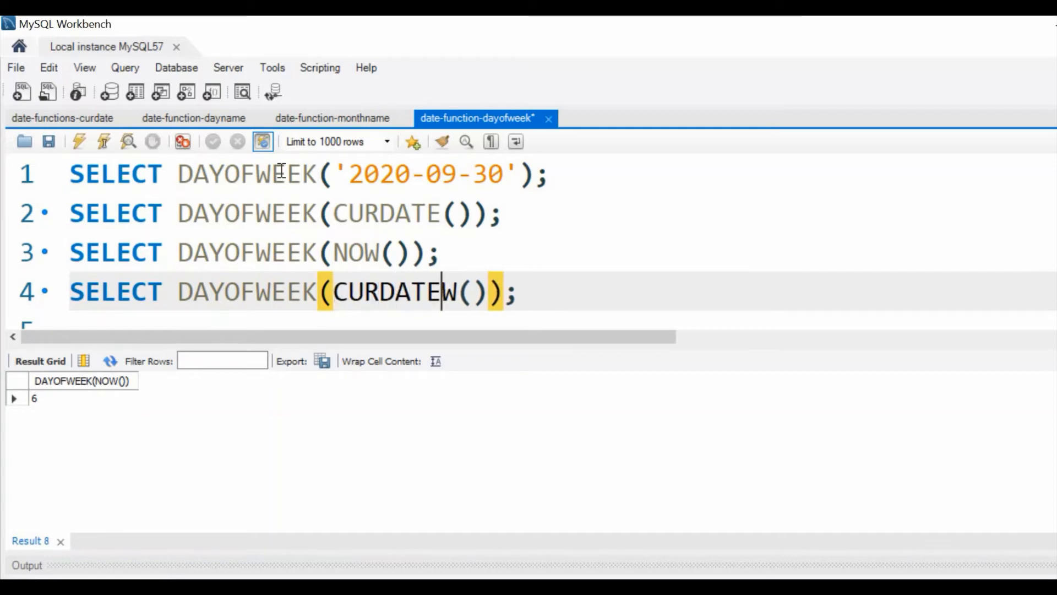
pyautogui.write('-')
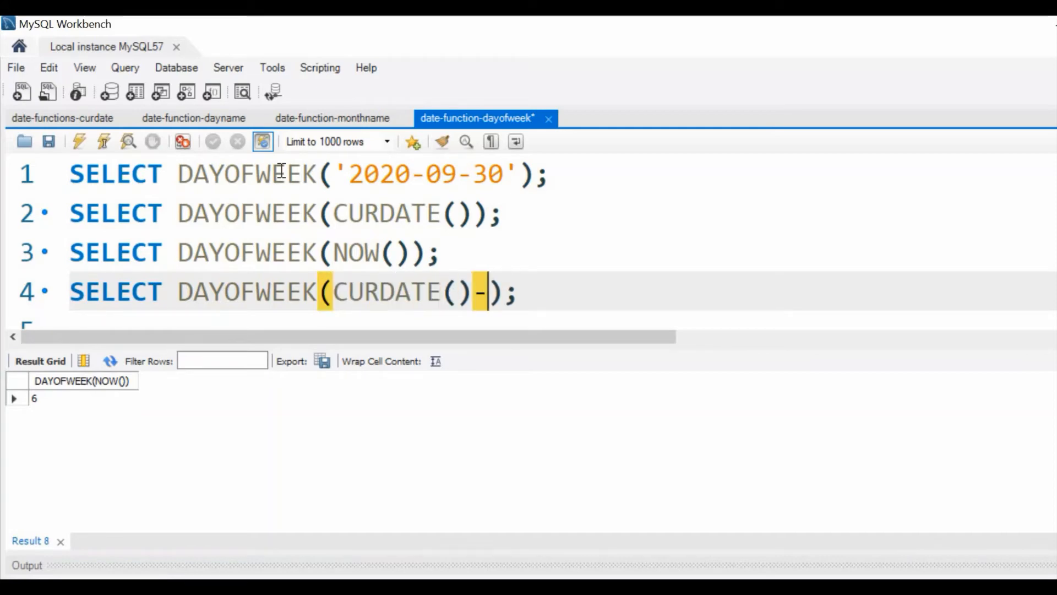
pyautogui.write('INTERVAL')
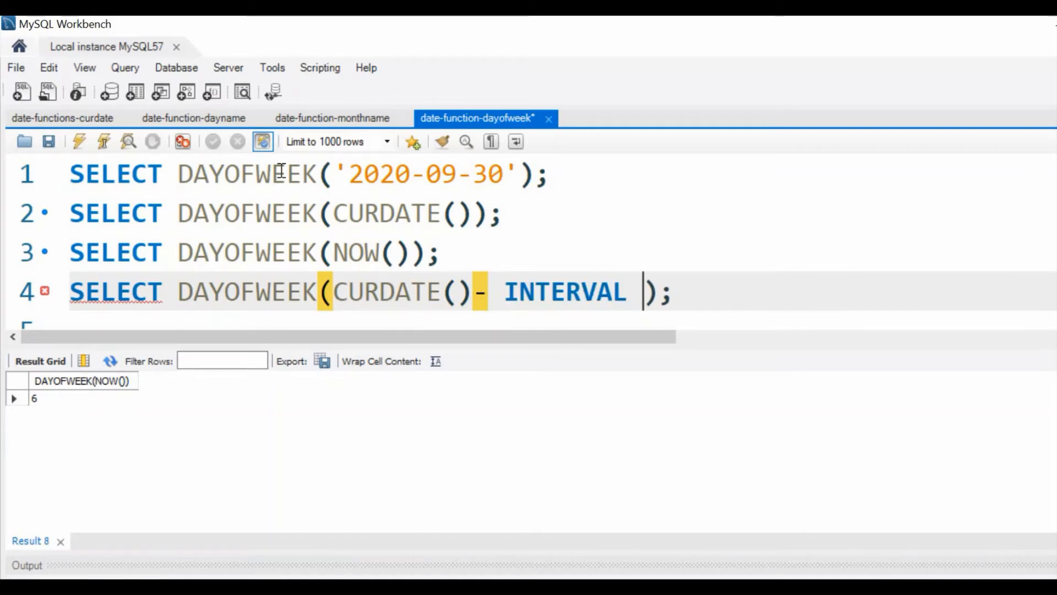
pyautogui.write('1 DA')
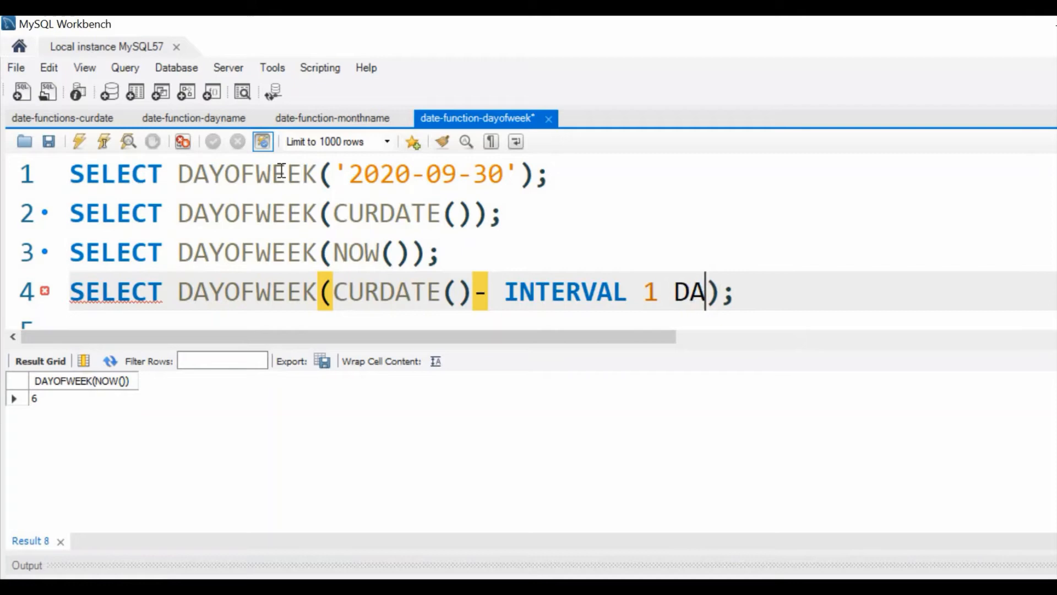
pyautogui.write('Y')
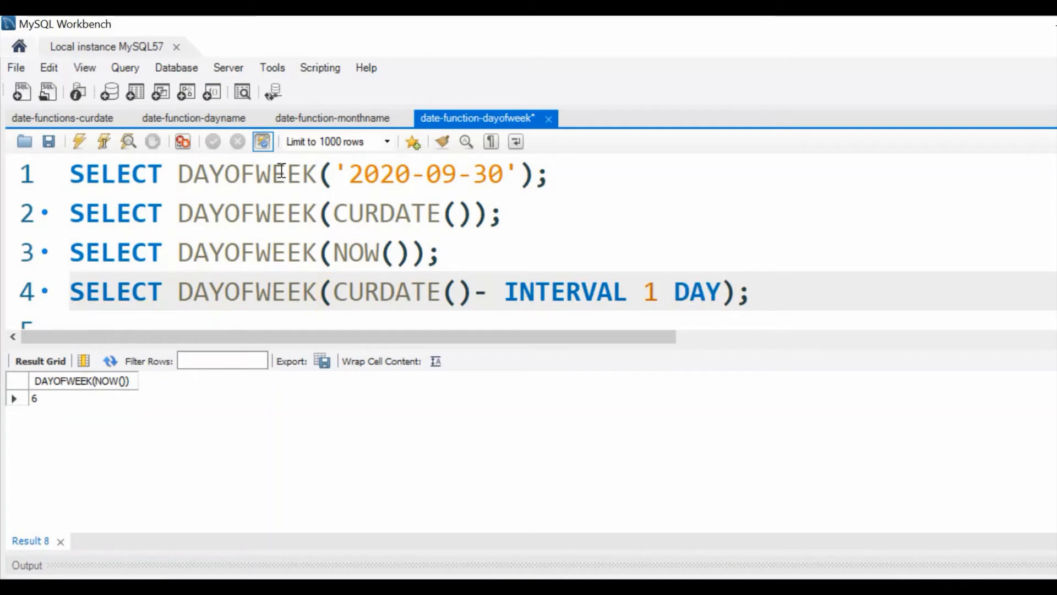
pyautogui.click(262, 141)
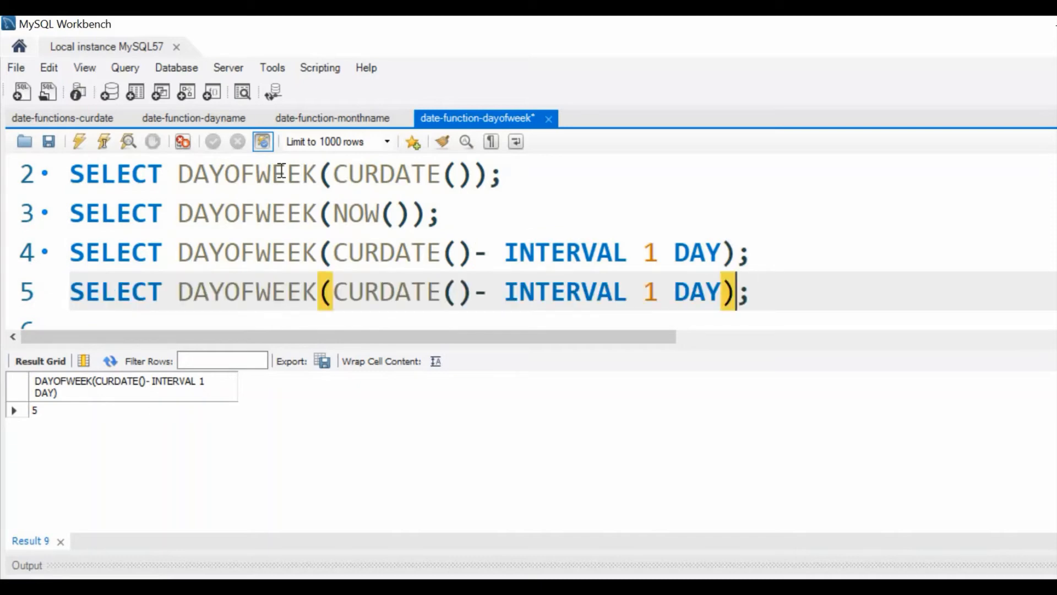
# Change line 5 to CURDATE()+ INTERVAL 1 DAY and run it, returning 7 for tomorrow.
pyautogui.click(458, 291)
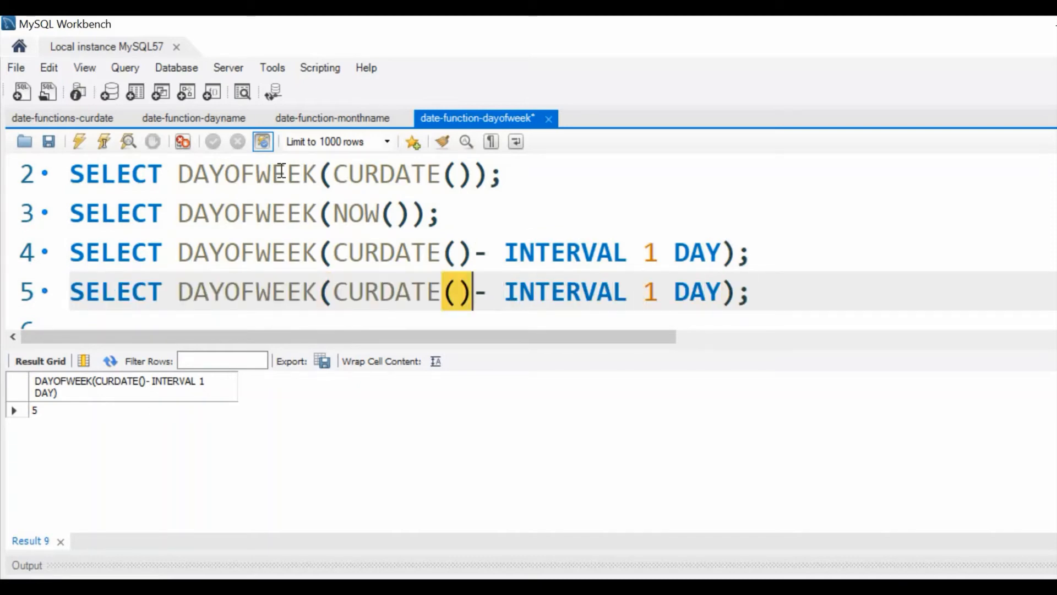
pyautogui.write('+')
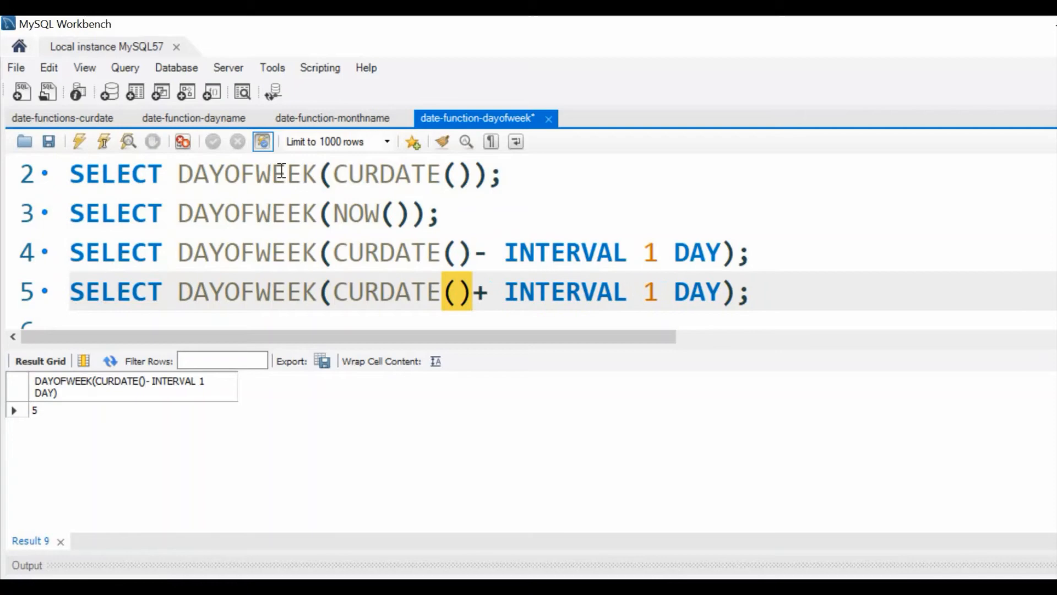
pyautogui.click(78, 141)
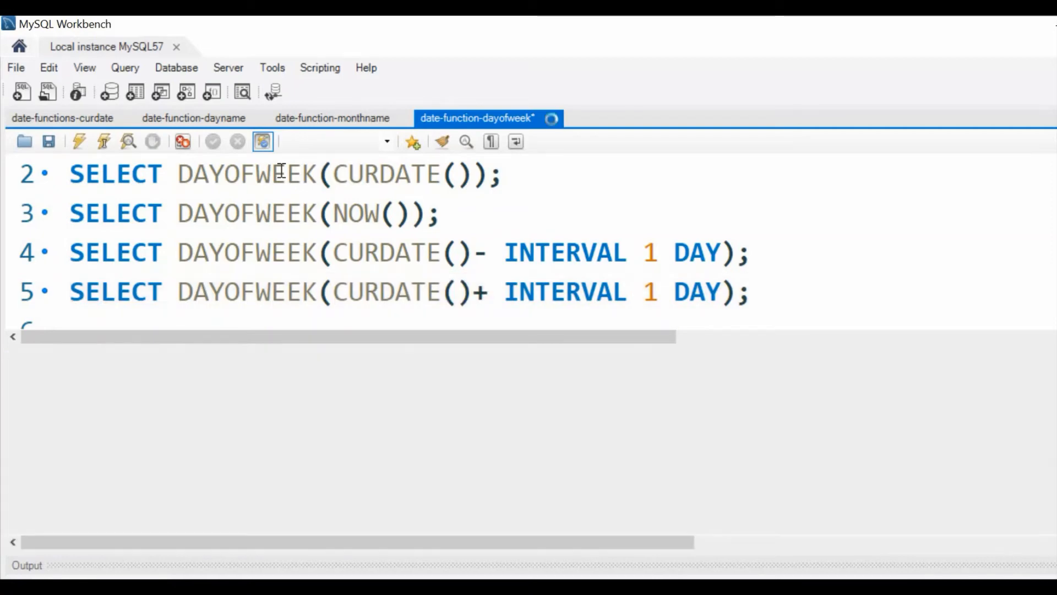
pyautogui.click(78, 141)
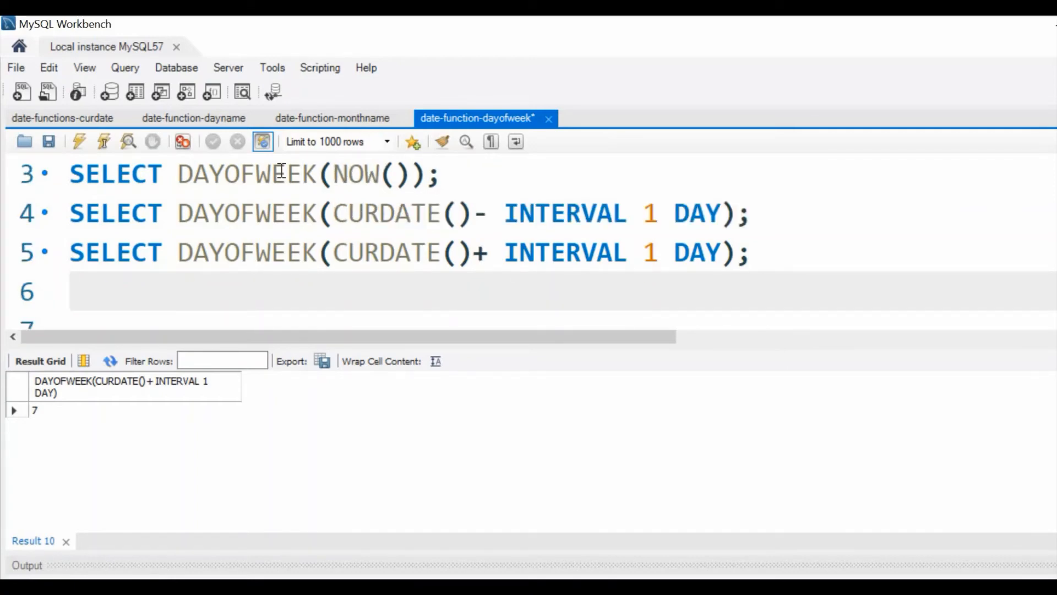
# Start line 6 with the minus-one-day expression as yesterday and DAYOFWEEK(CURDATE()) as today.
pyautogui.write('SELECT DAYOFWEEK(CURDATE()- INTERVAL 1 DAY);')
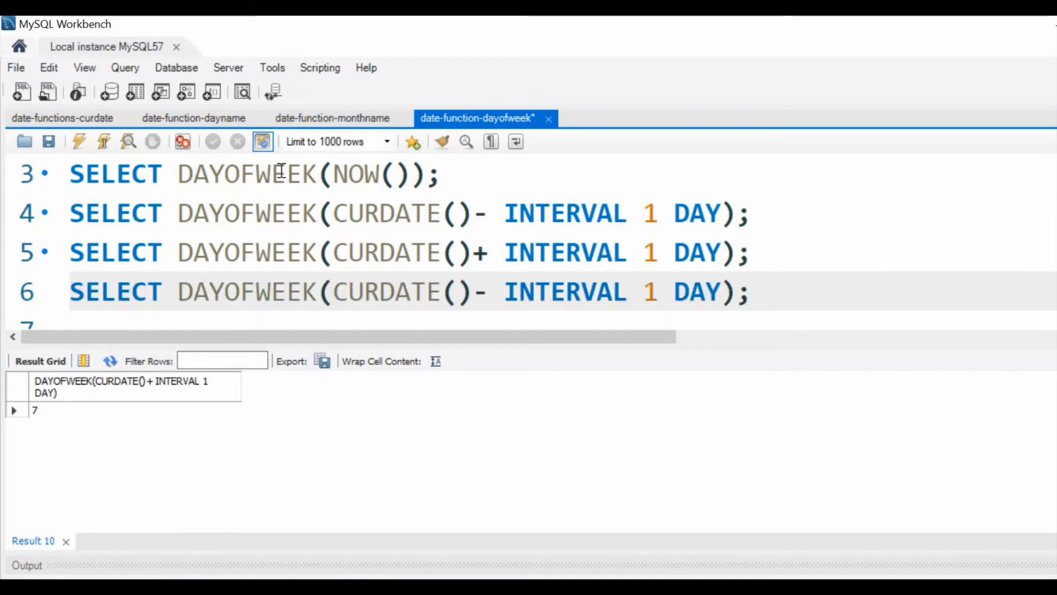
pyautogui.click(551, 290)
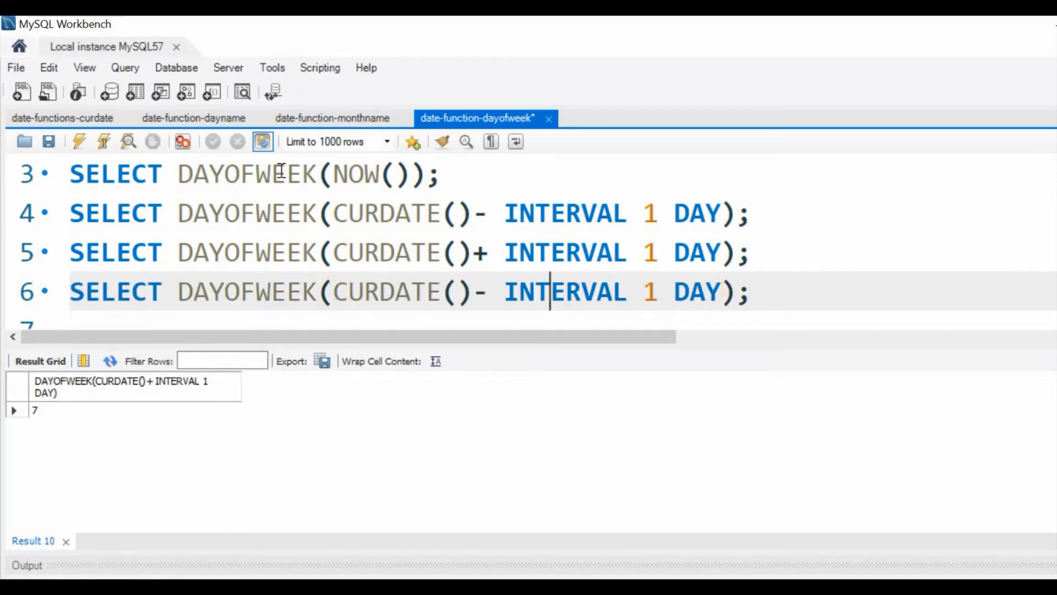
pyautogui.click(750, 292)
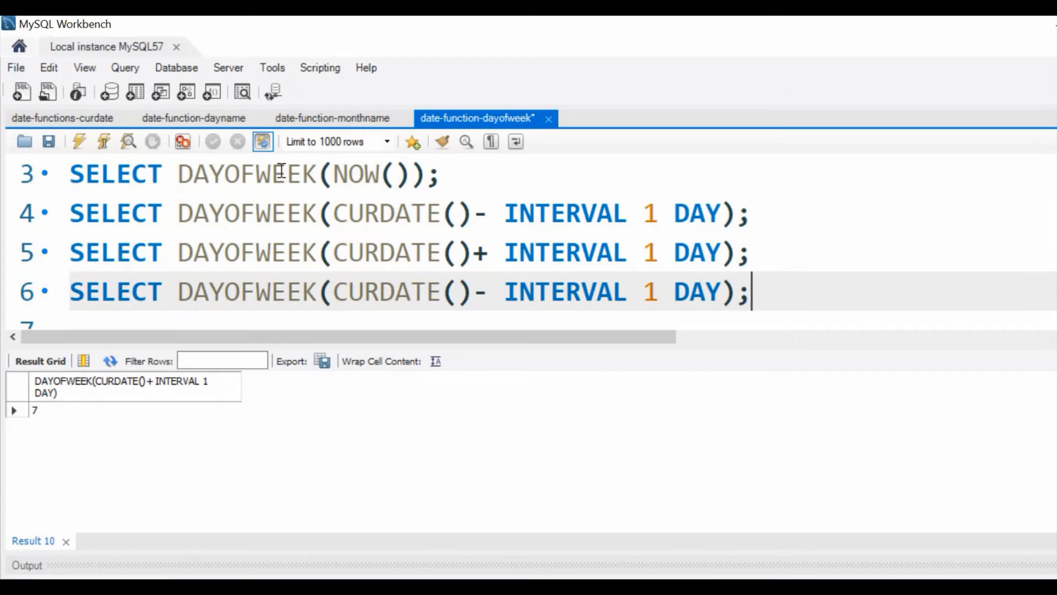
pyautogui.write('as ye')
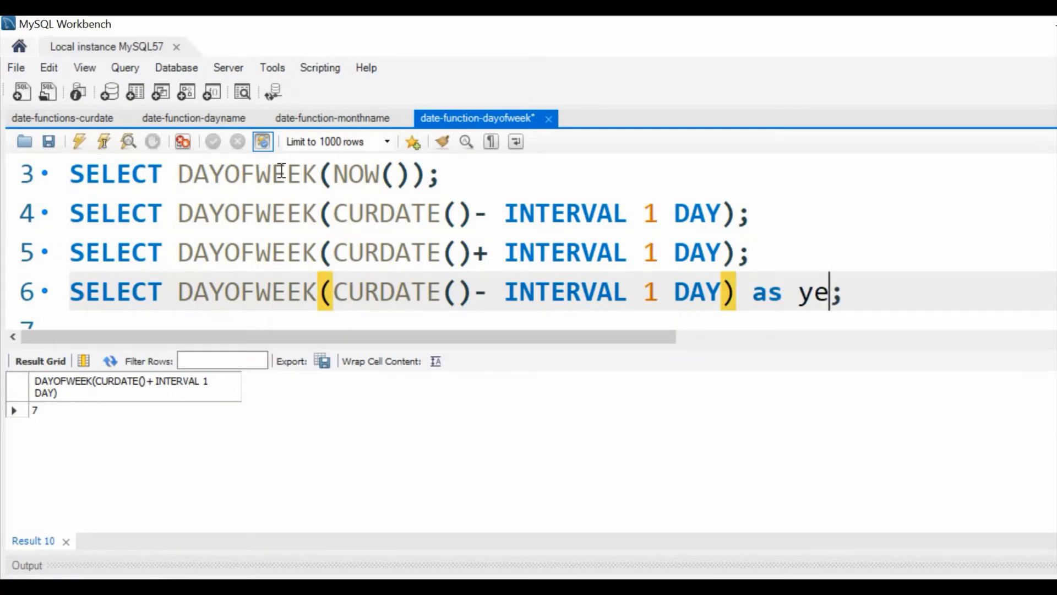
pyautogui.write('sterday,')
pyautogui.write('SELECT DAYOFWEEK(CURDATE());')
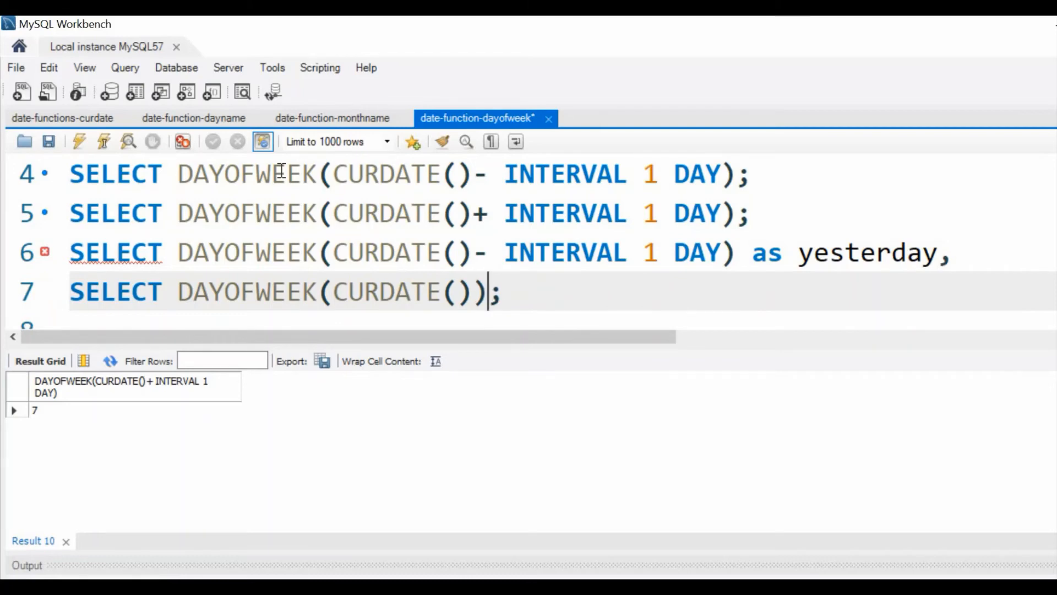
pyautogui.write('as today,')
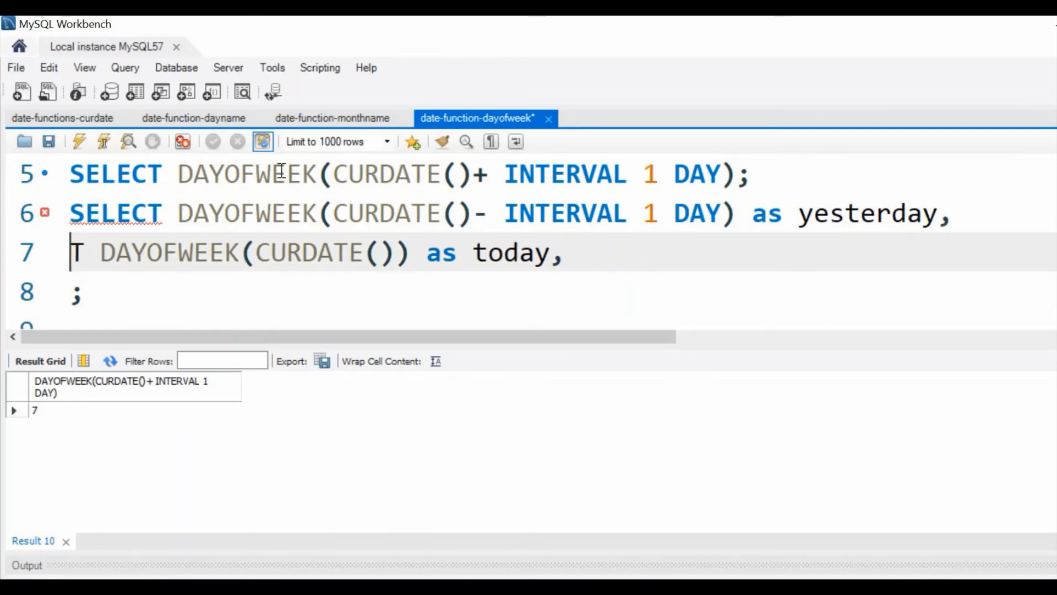
# Add the plus-one-day expression as tomorrow and run the query, returning 5, 6 and 7.
pyautogui.write('SELECT DAYOFWEEK(CURDATE()- INTERVAL 1 DAY);;')
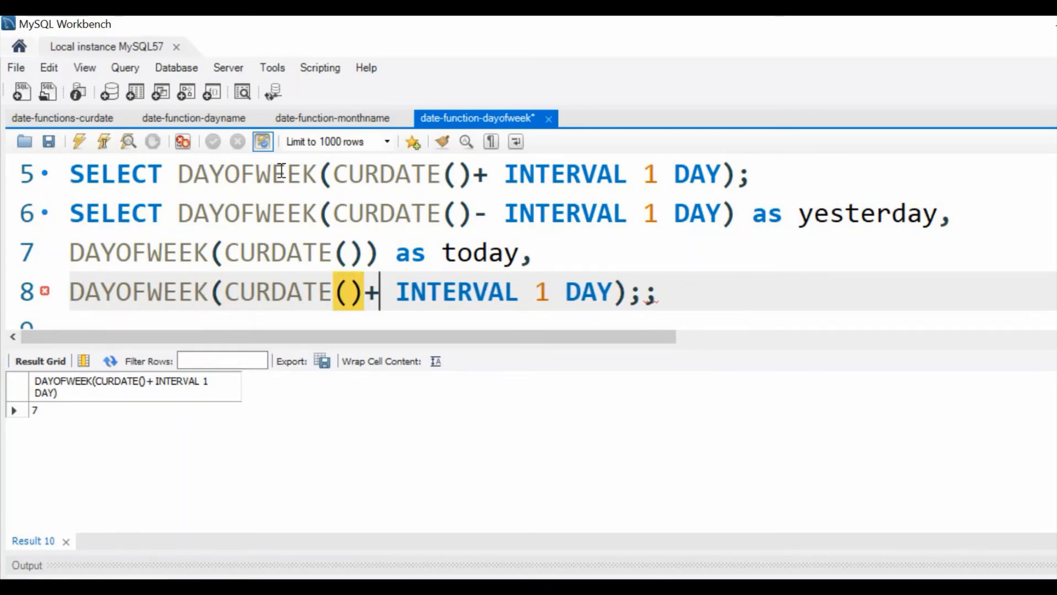
pyautogui.click(614, 291)
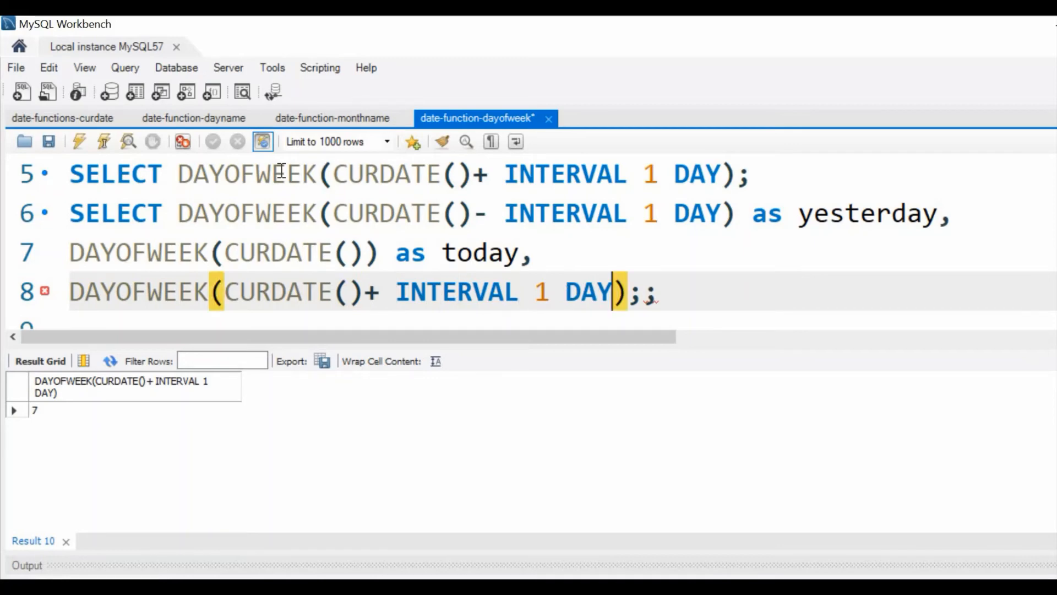
pyautogui.write('as t')
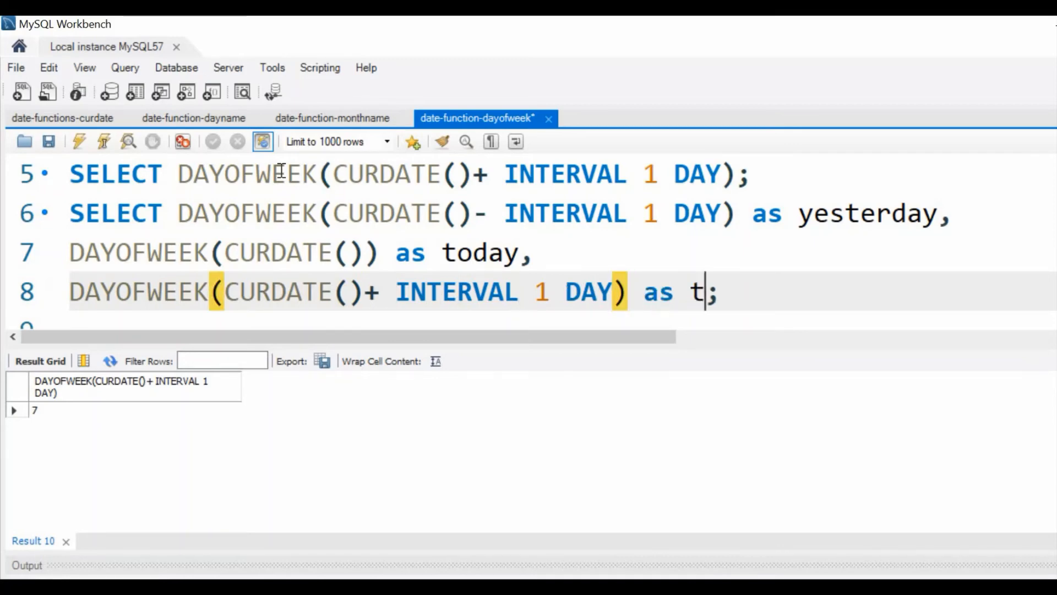
pyautogui.write('omorrow')
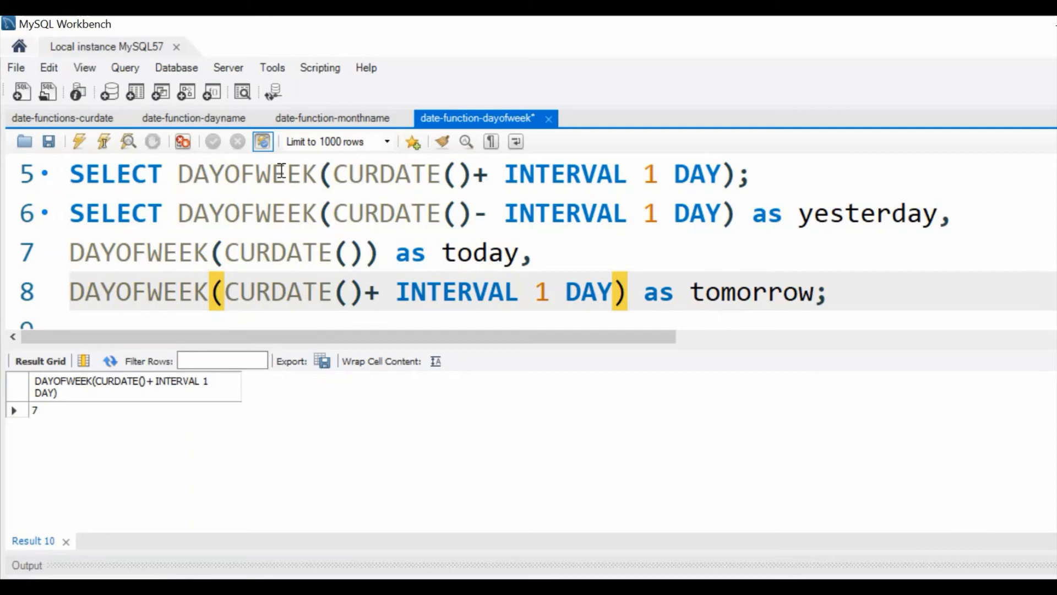
pyautogui.click(815, 291)
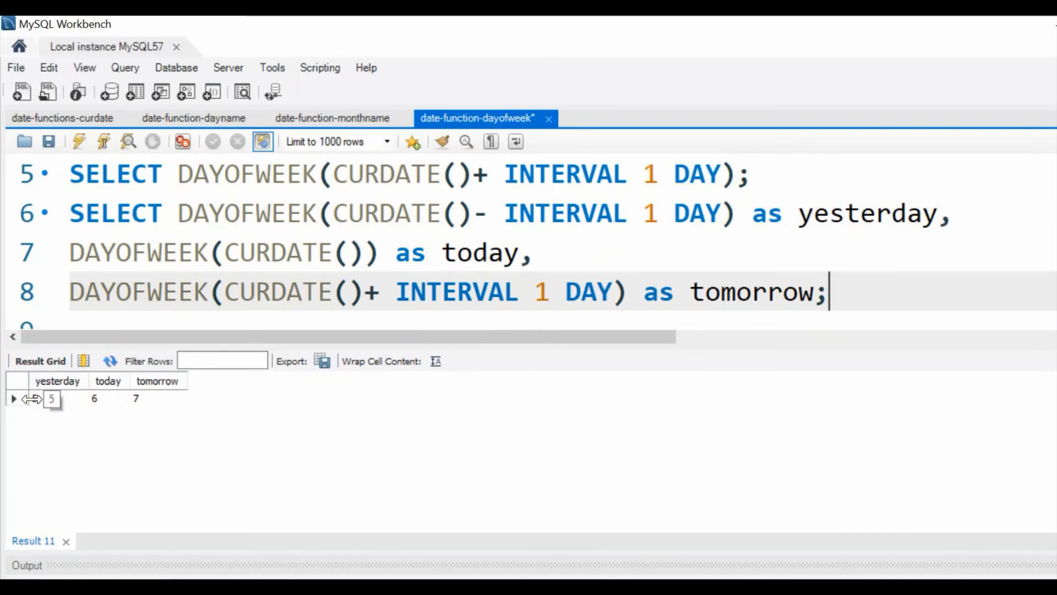
pyautogui.click(139, 398)
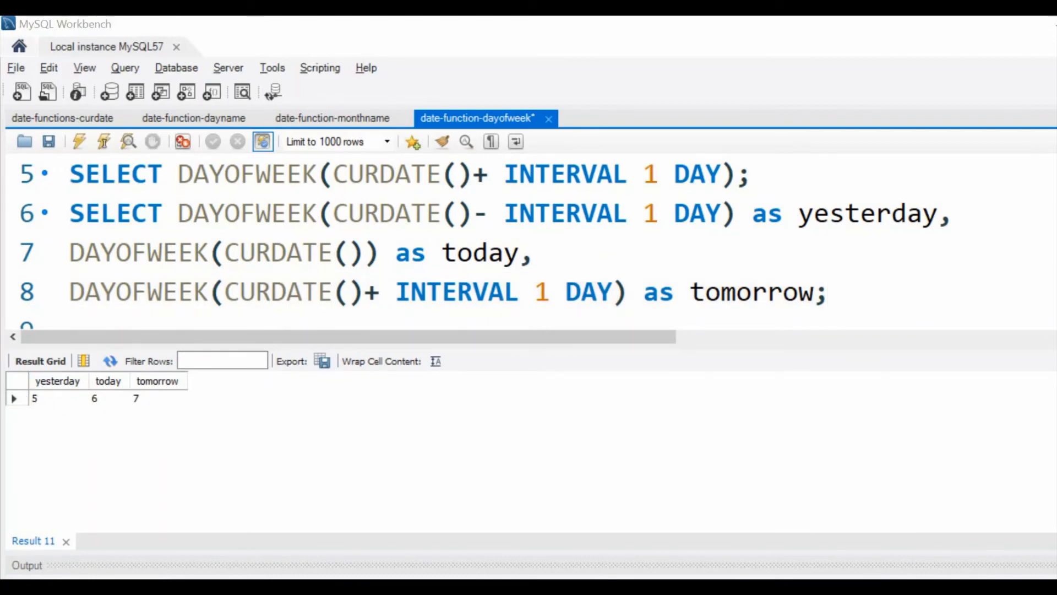
pyautogui.click(846, 291)
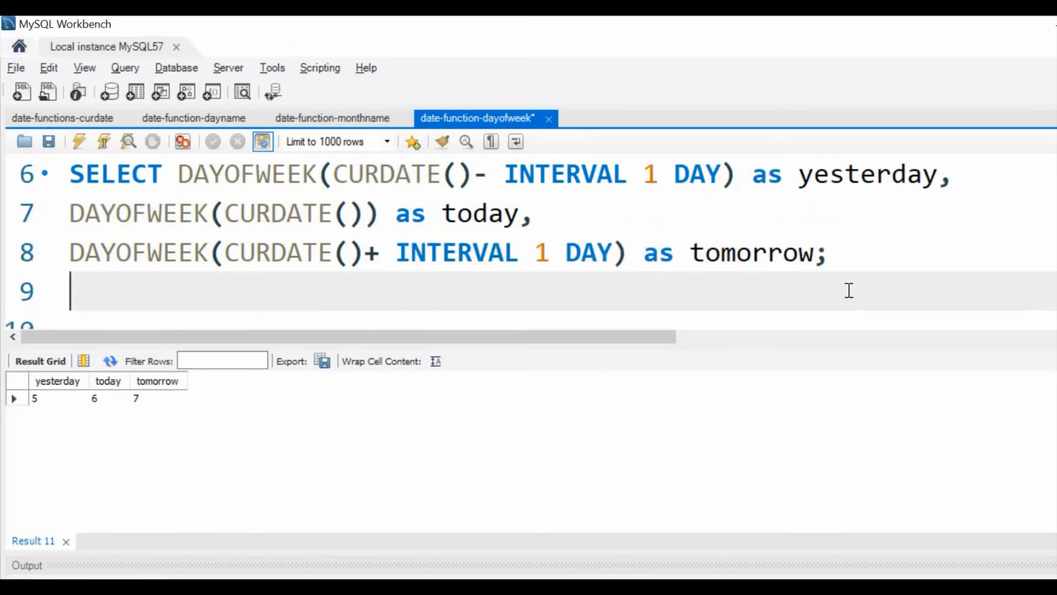
# Run SELECT DAYOFWEEK('2020-02-30'); on line 9, returning NULL for the invalid date.
pyautogui.write('SEL')
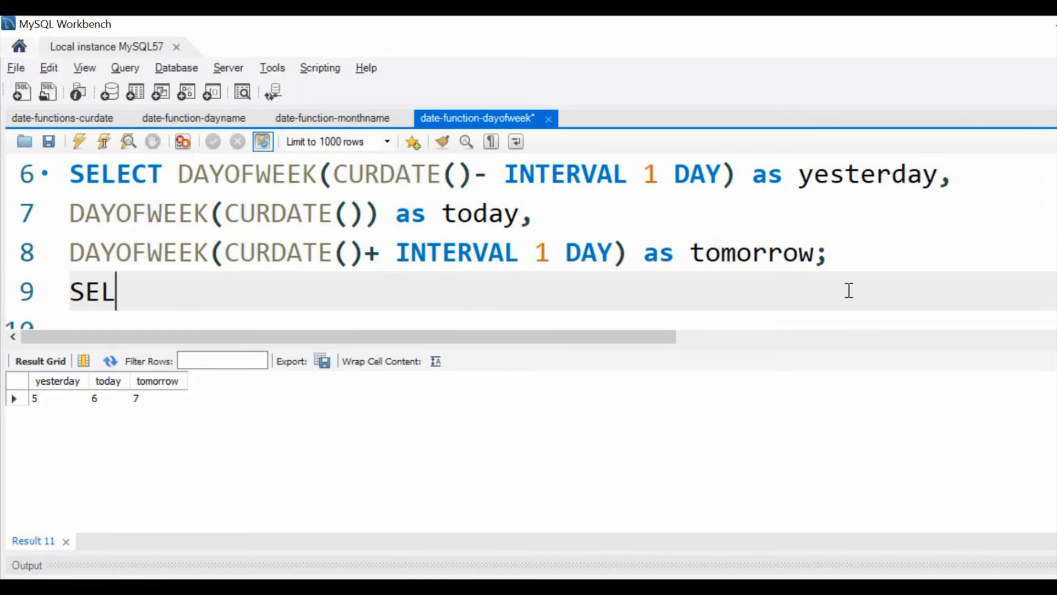
pyautogui.write('ECT D')
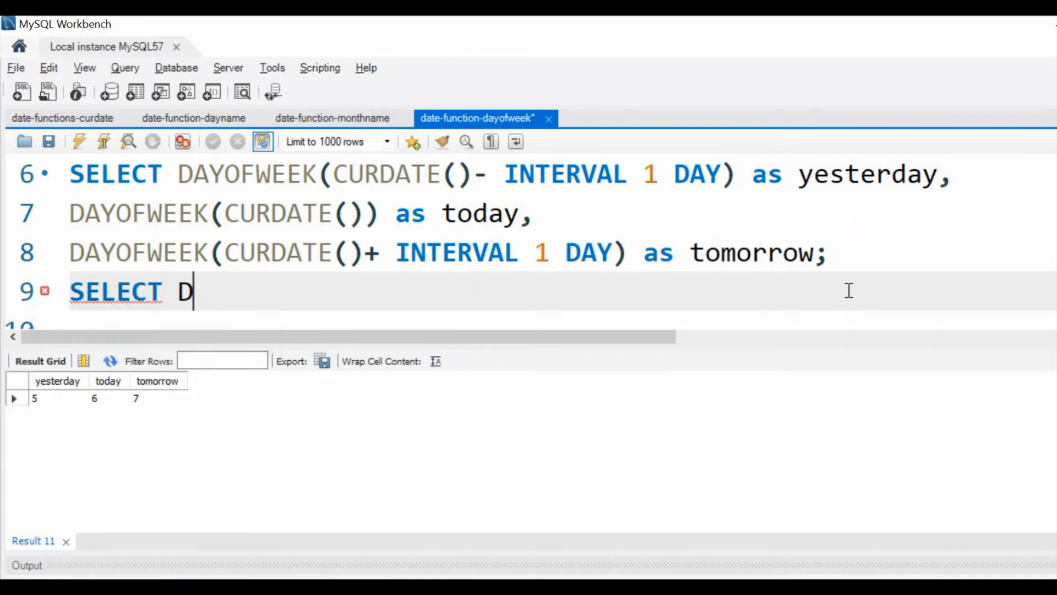
pyautogui.write('AYOFW')
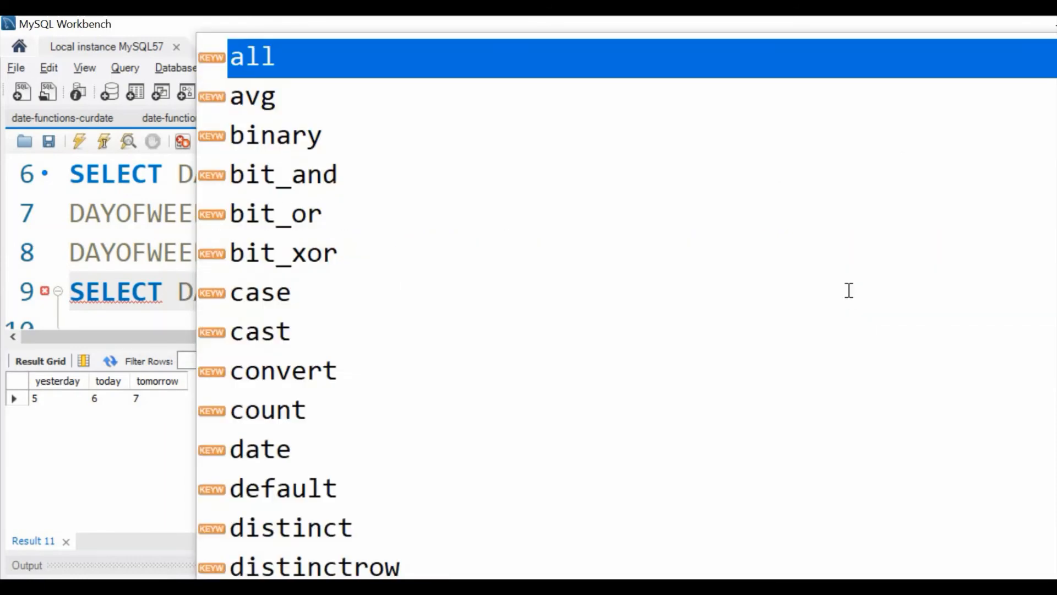
pyautogui.write("'2020")
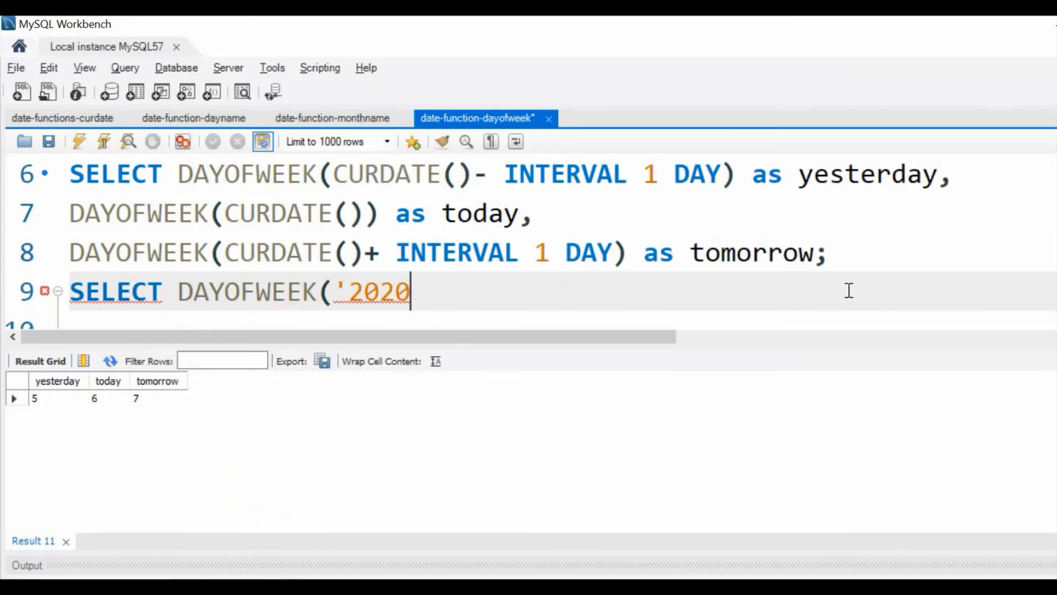
pyautogui.write('-02')
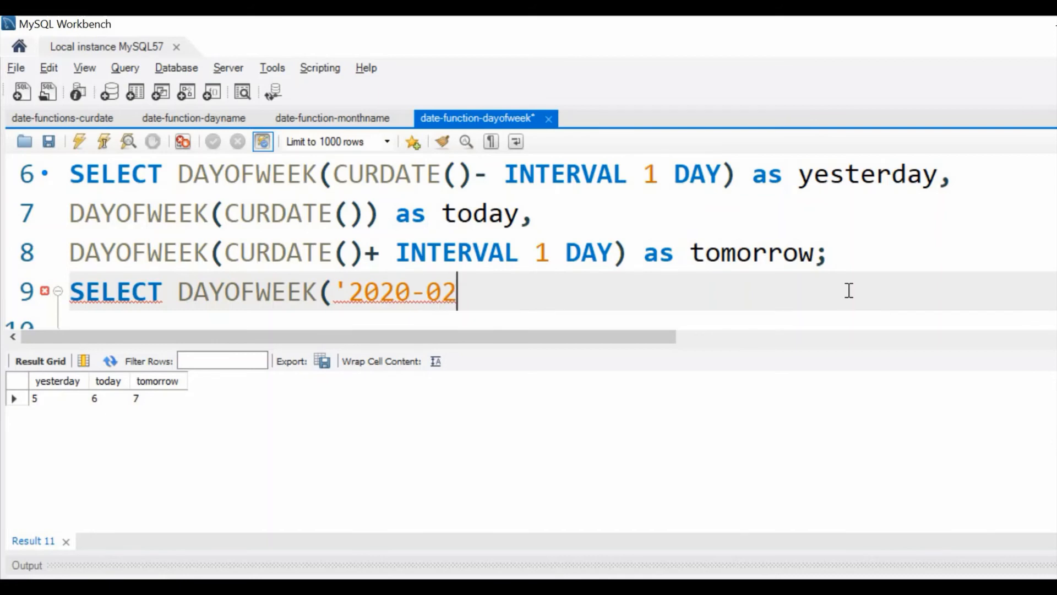
pyautogui.write('-30')
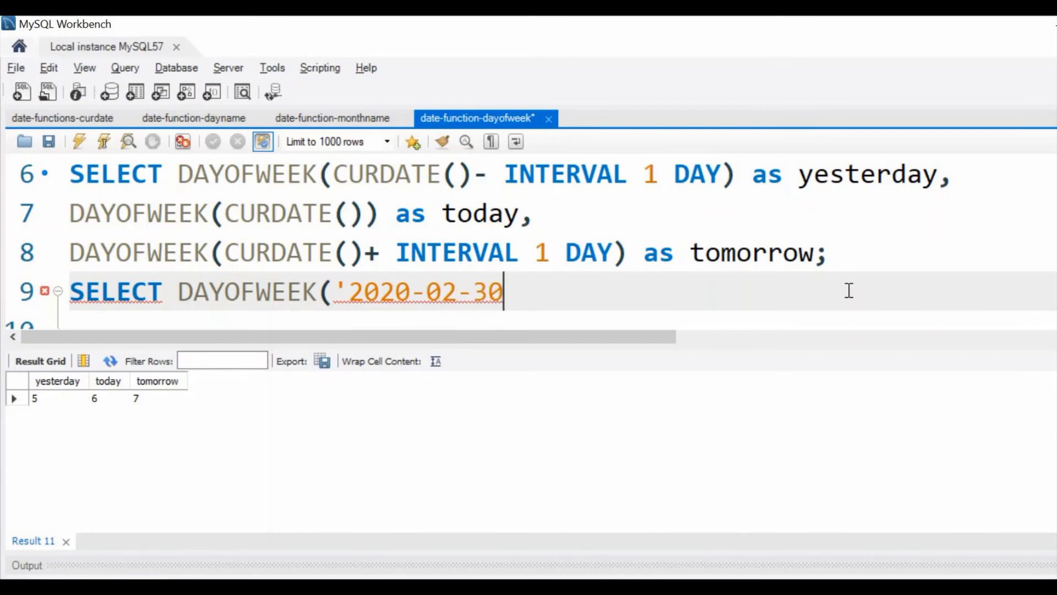
pyautogui.write("');")
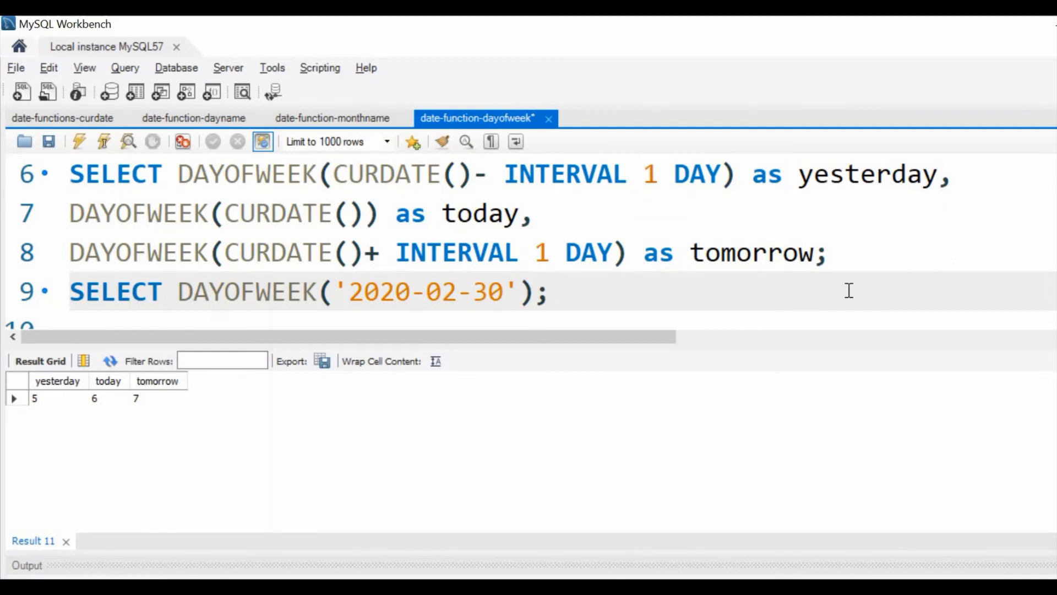
pyautogui.click(103, 142)
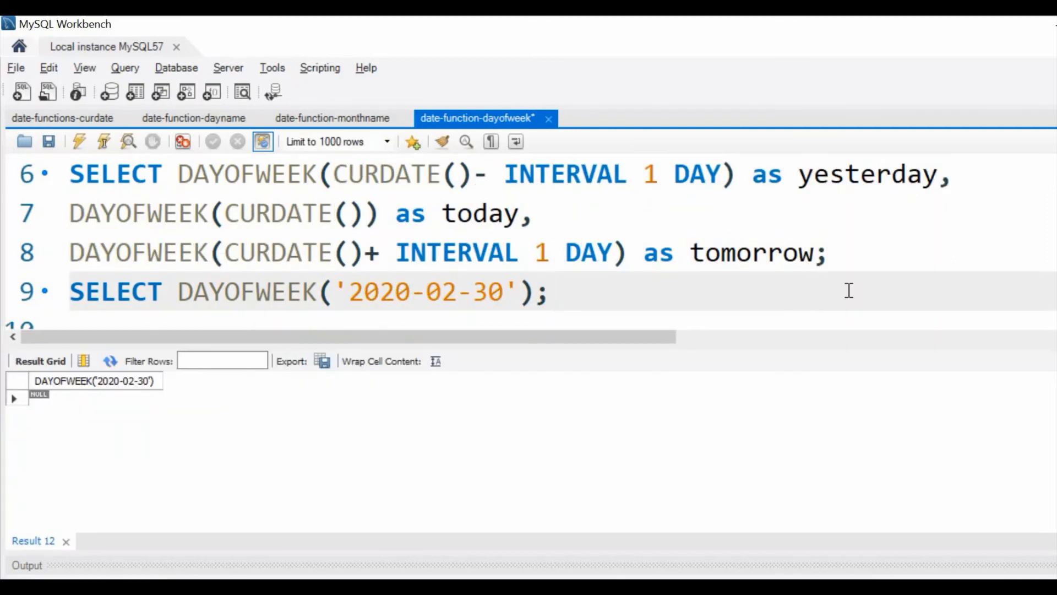
pyautogui.moveTo(269, 425)
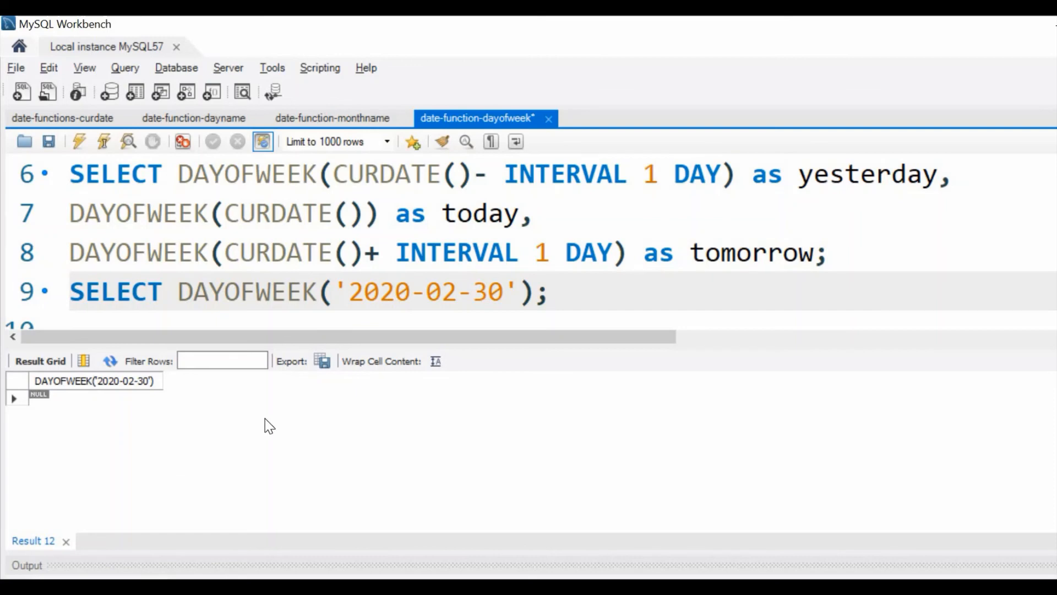
pyautogui.click(549, 291)
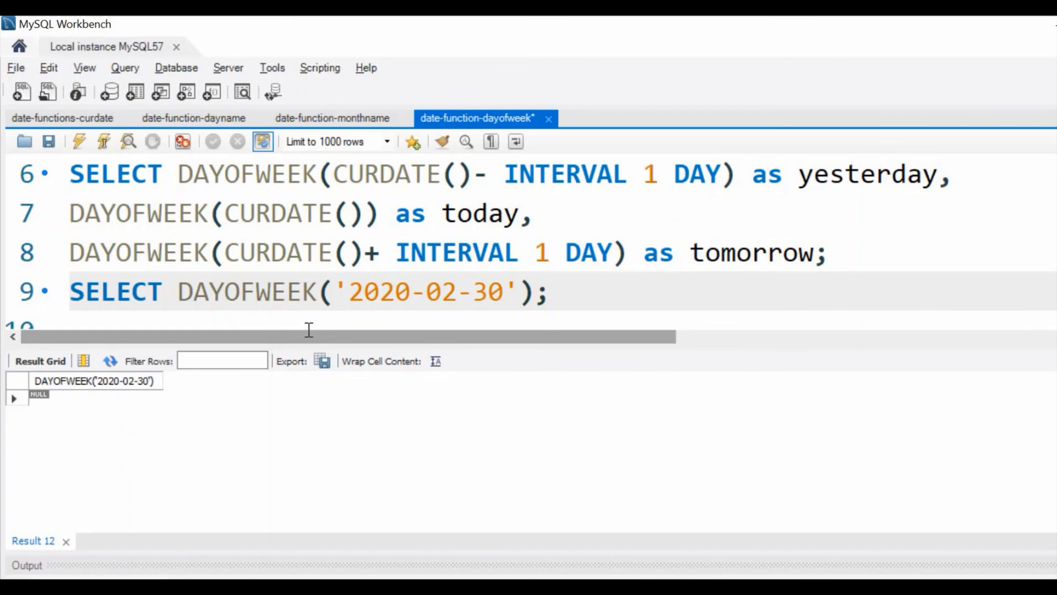
pyautogui.click(550, 291)
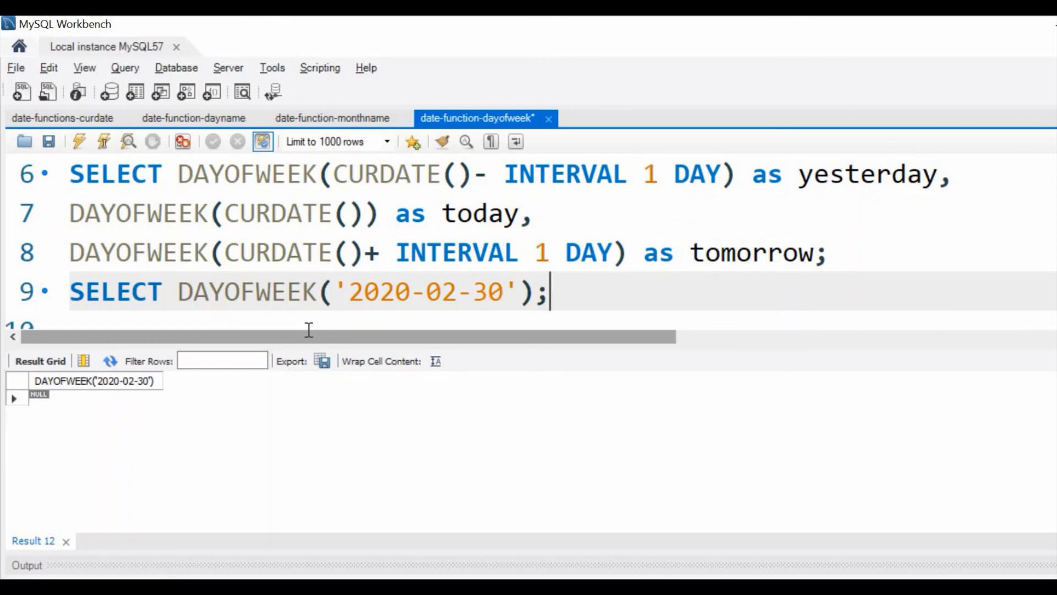